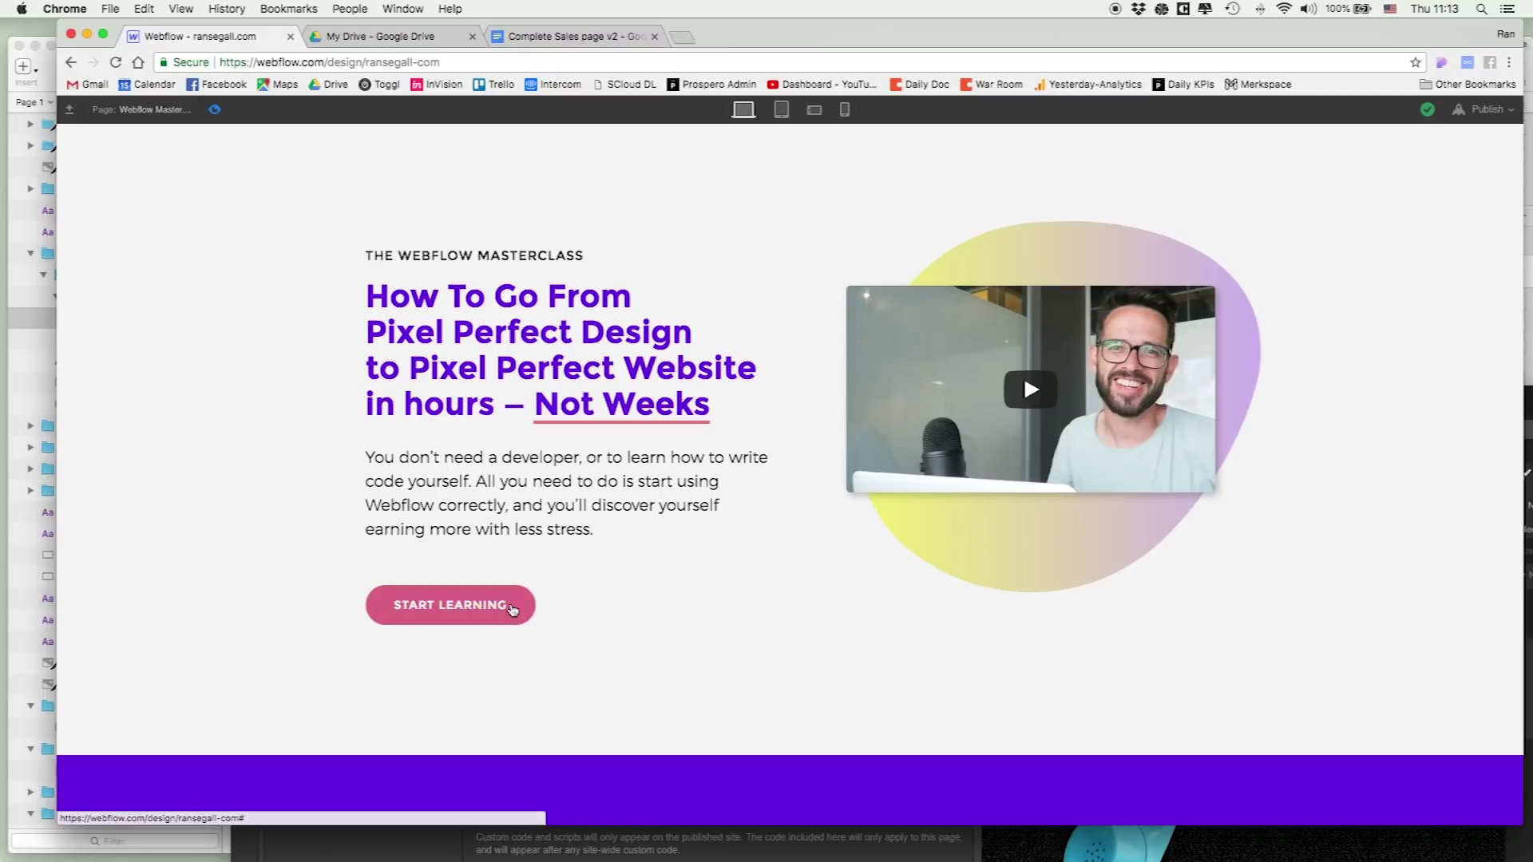
pyautogui.moveTo(653, 559)
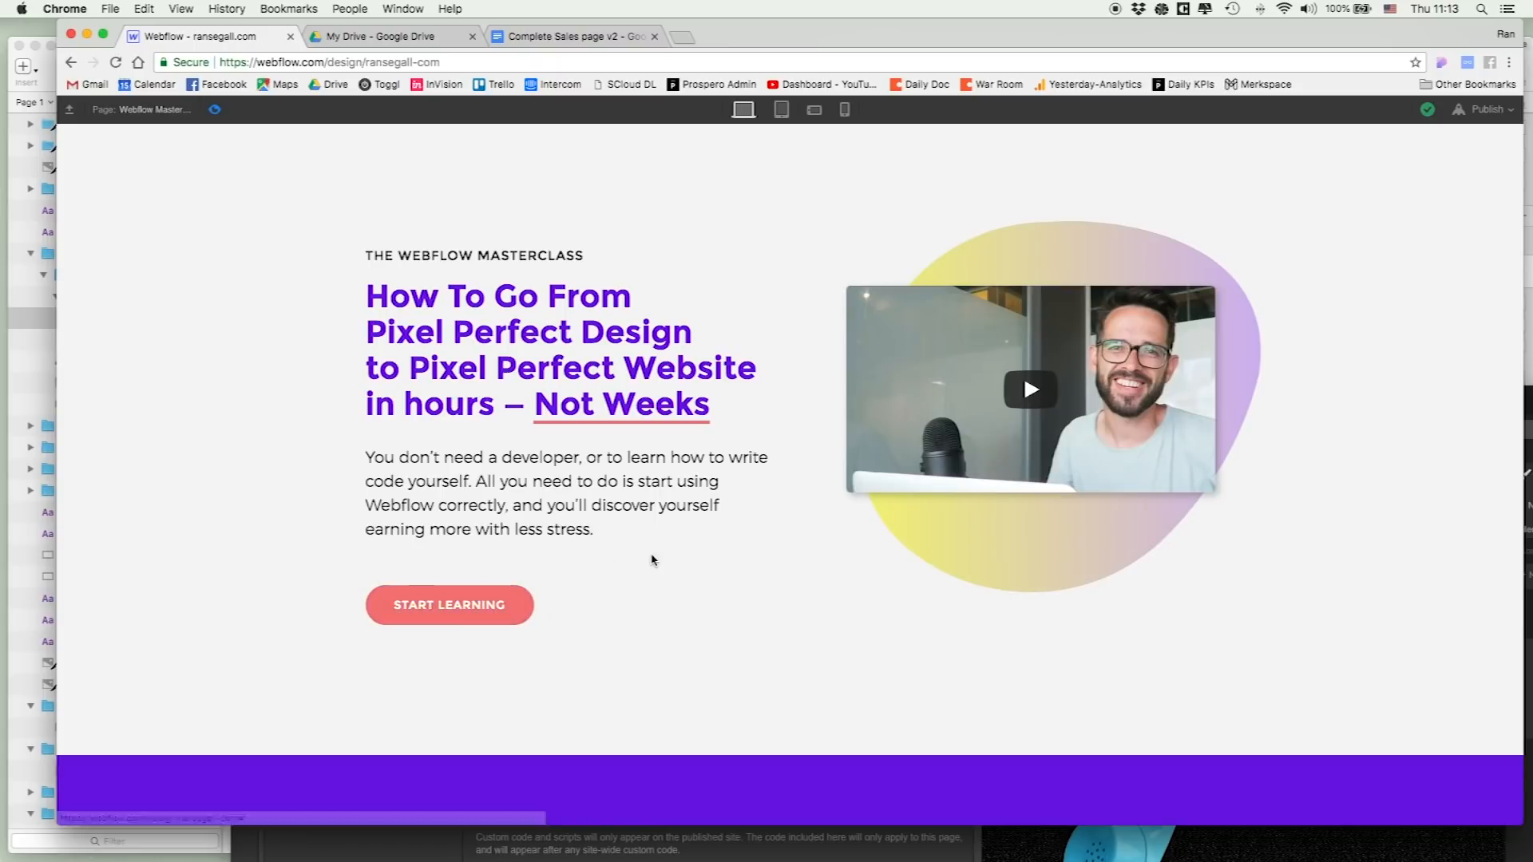
# - Play the hero video, then scroll through story, testimonials, bonuses and pricing and back up
pyautogui.click(1028, 388)
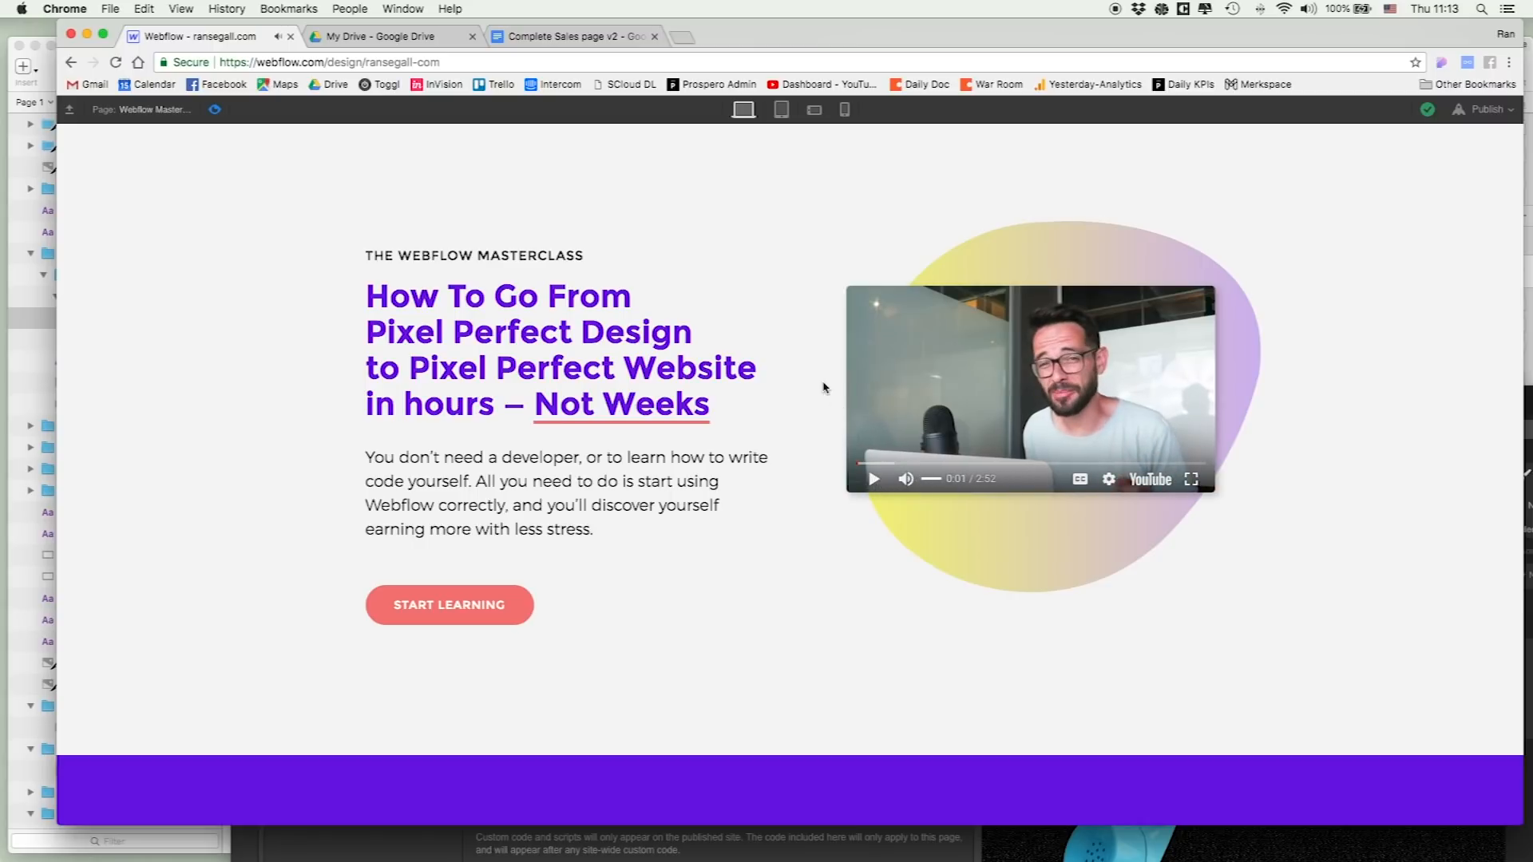
pyautogui.scroll(-3)
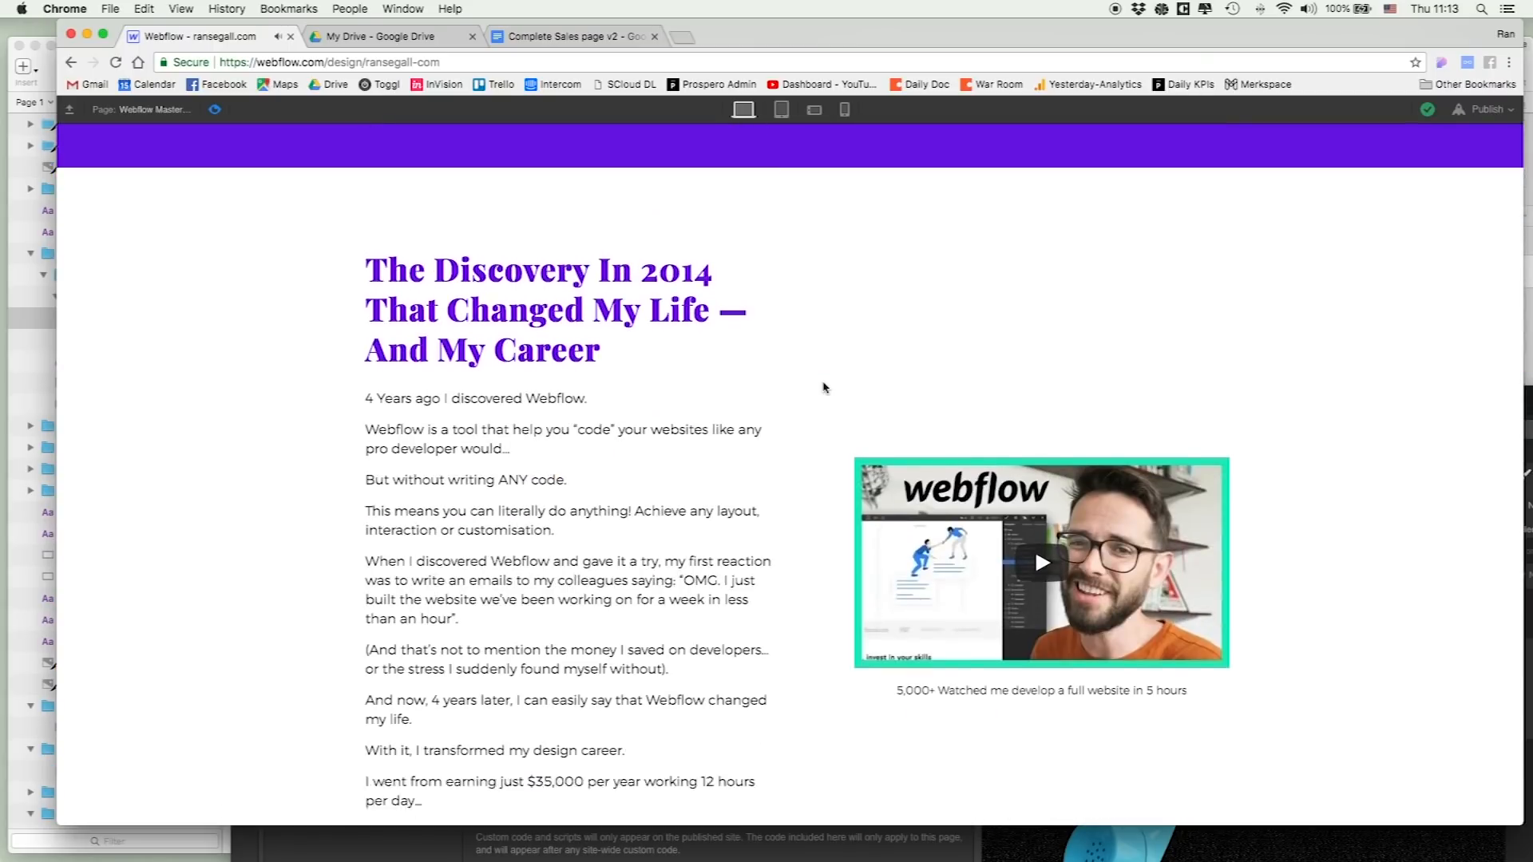
pyautogui.scroll(-3)
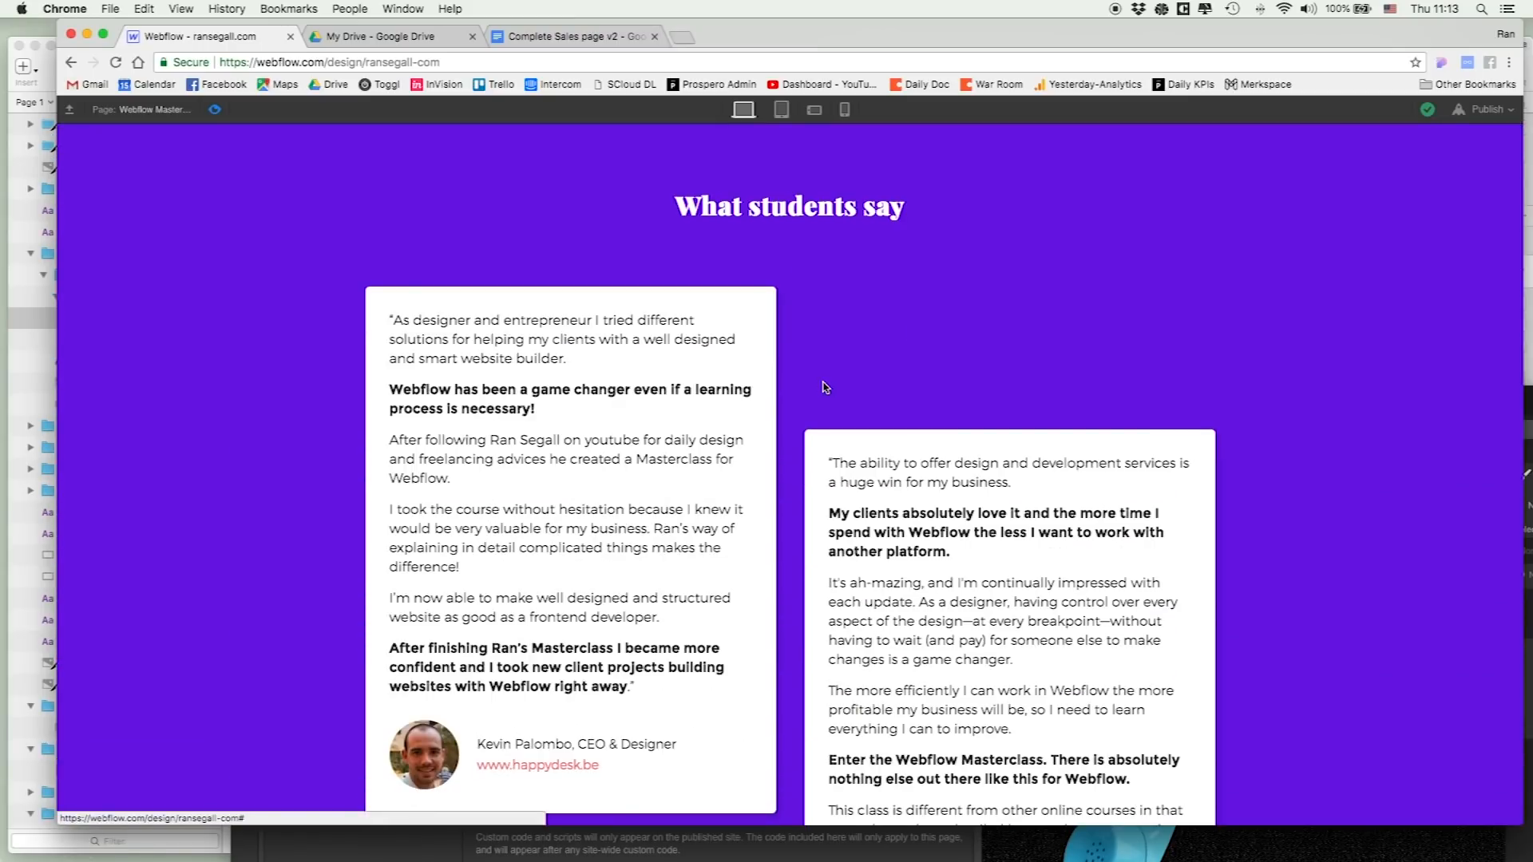
pyautogui.scroll(-3)
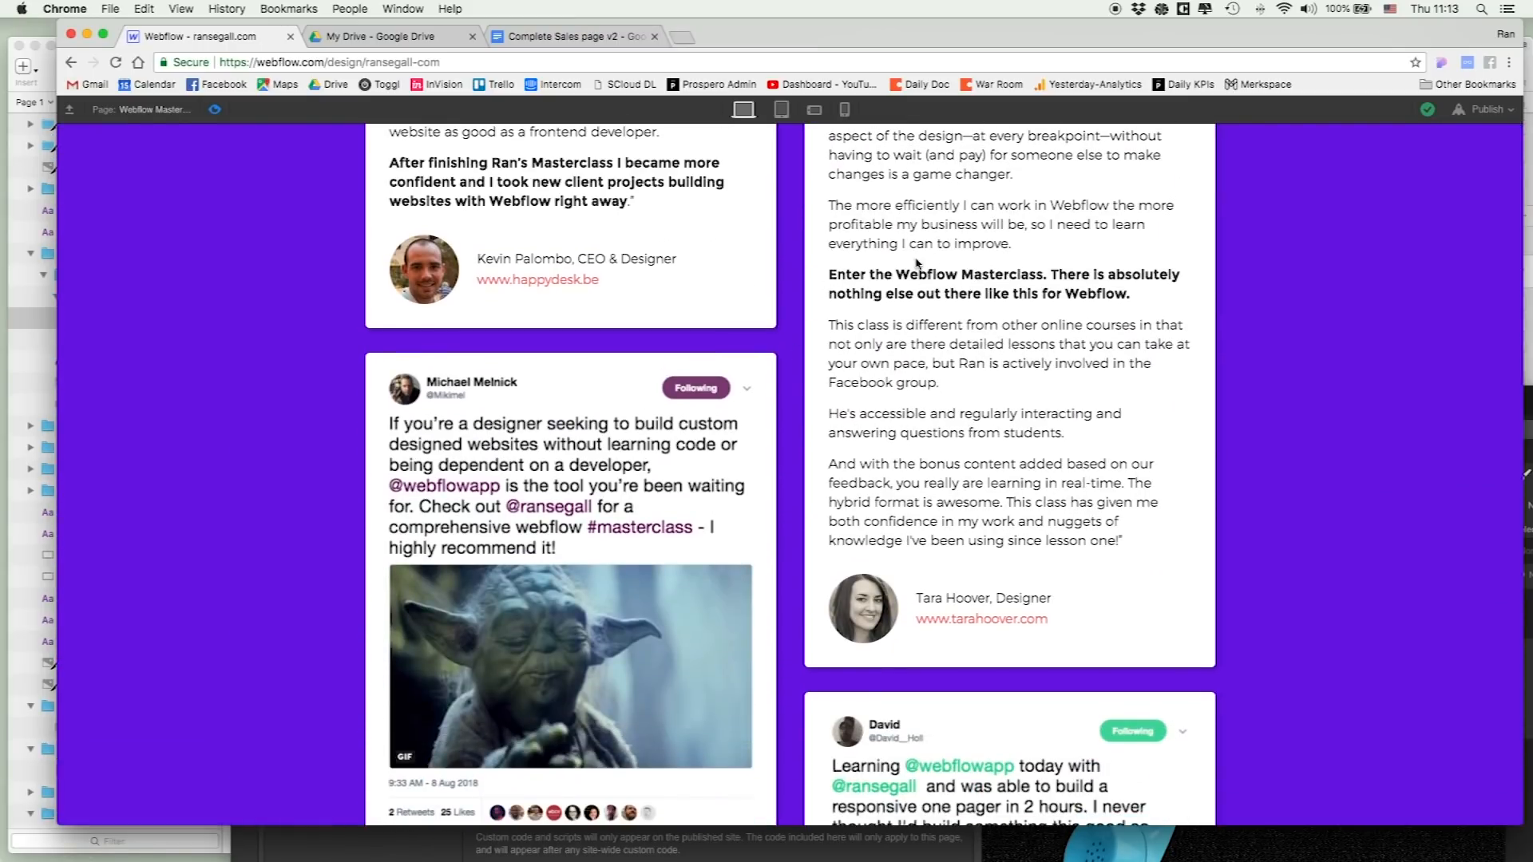
pyautogui.moveTo(988, 626)
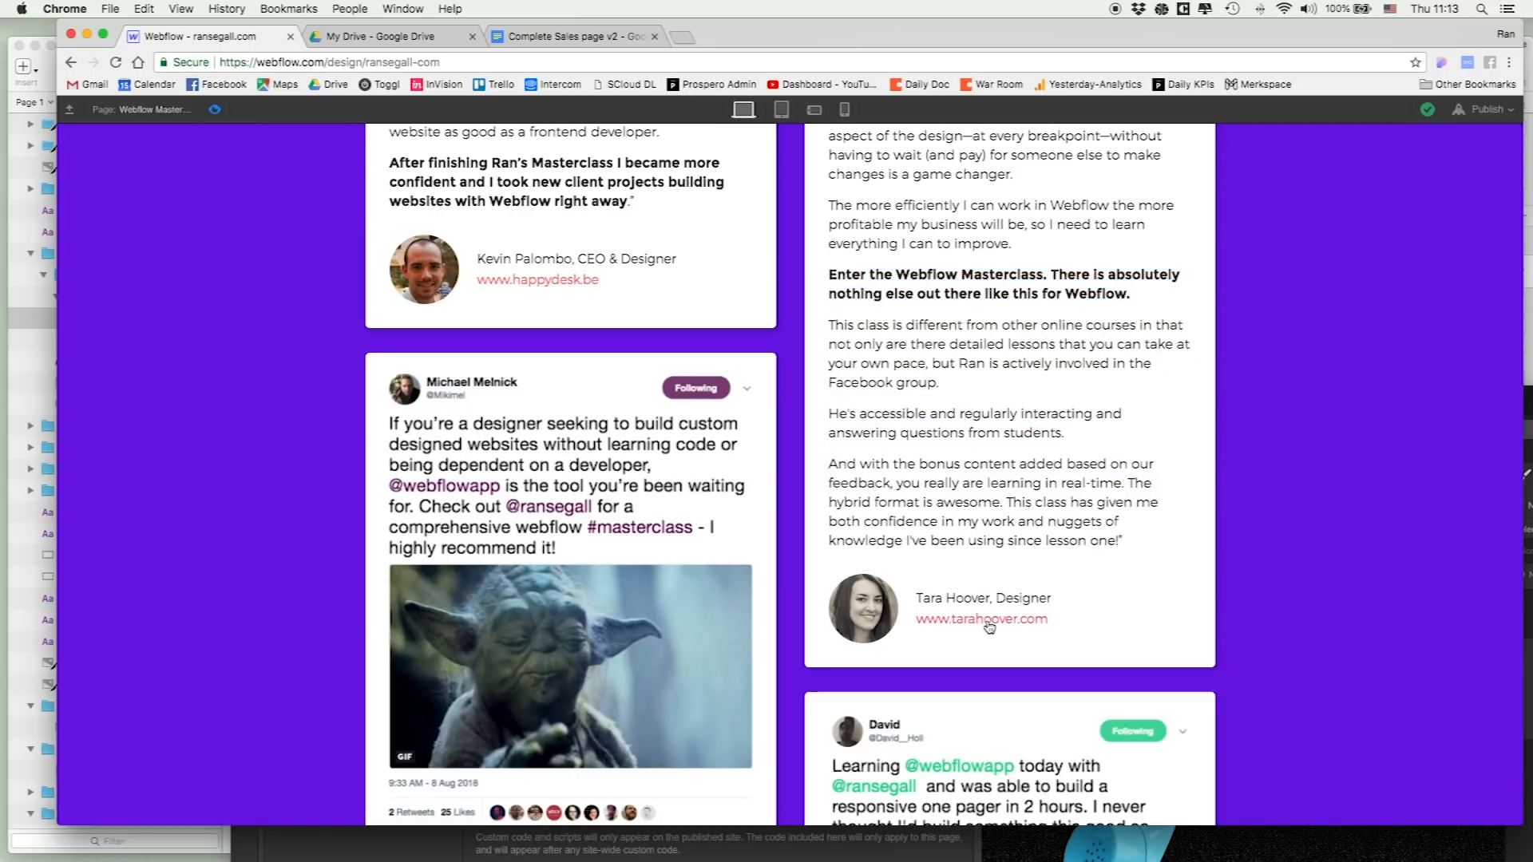
pyautogui.scroll(-3)
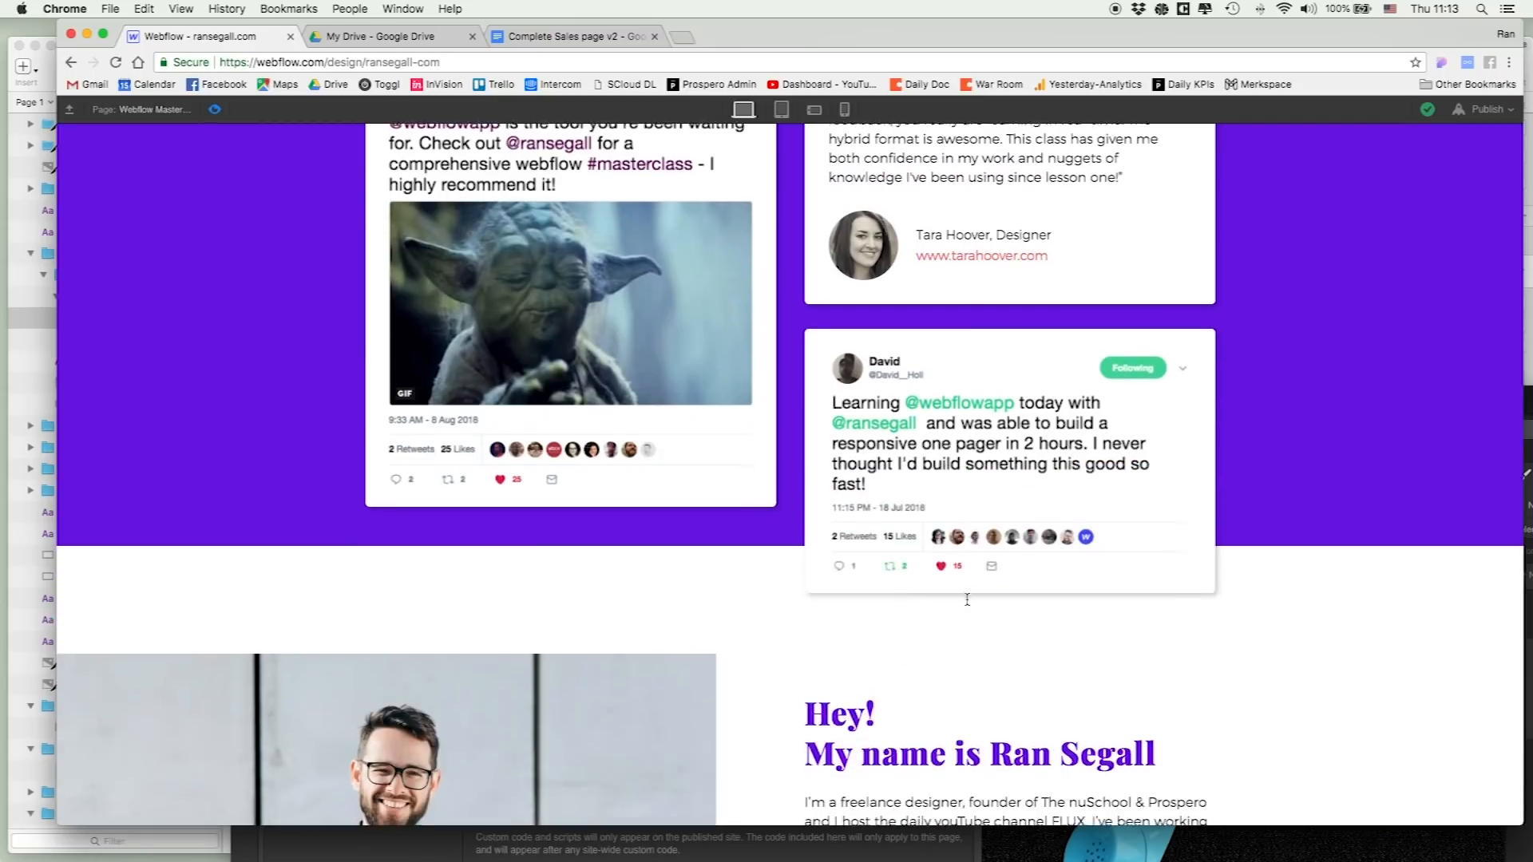
pyautogui.scroll(-3)
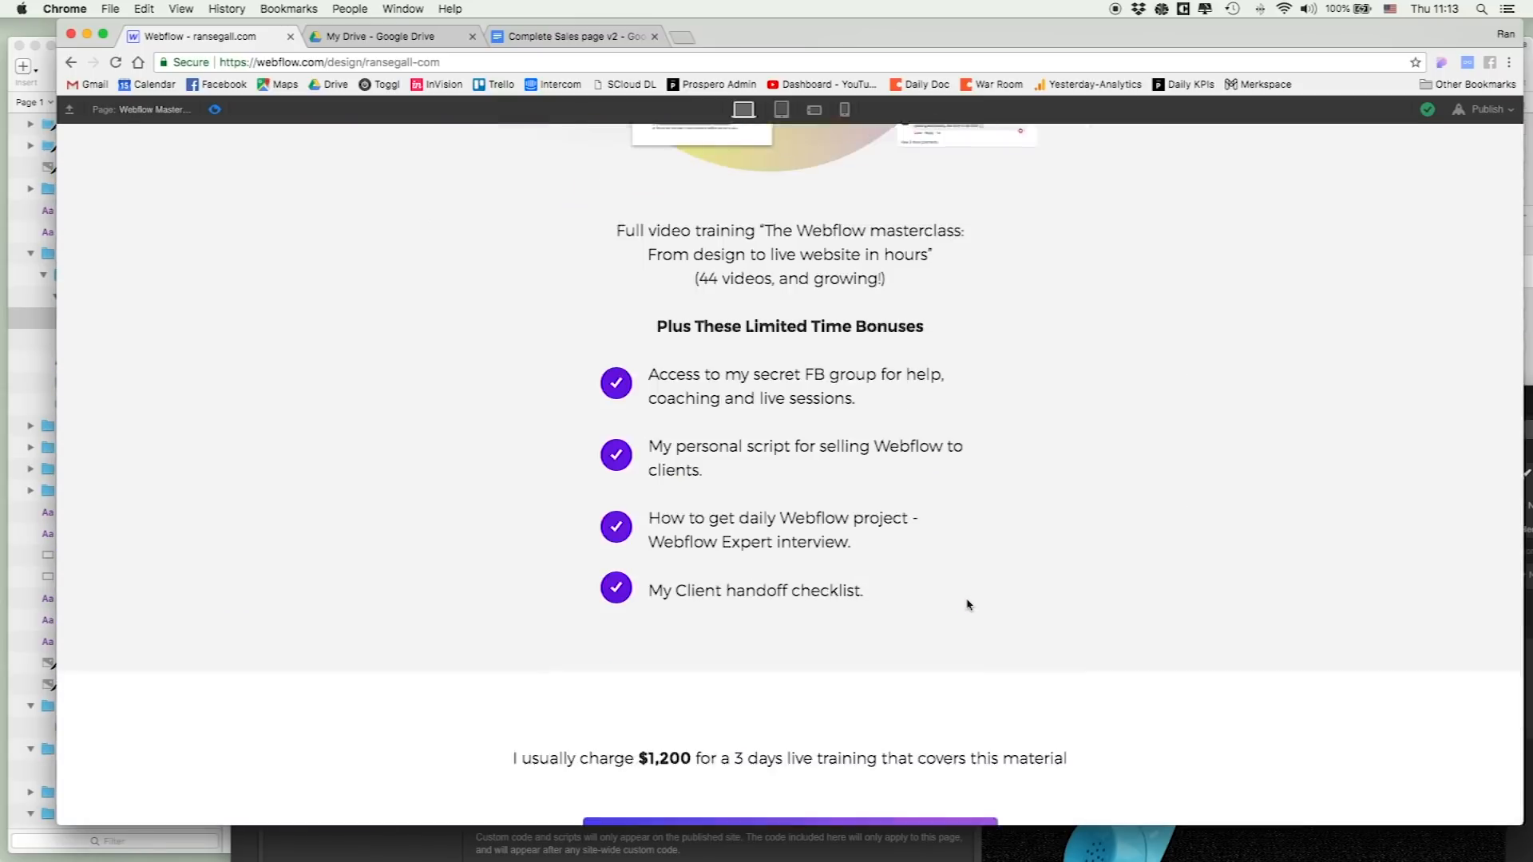
pyautogui.scroll(-3)
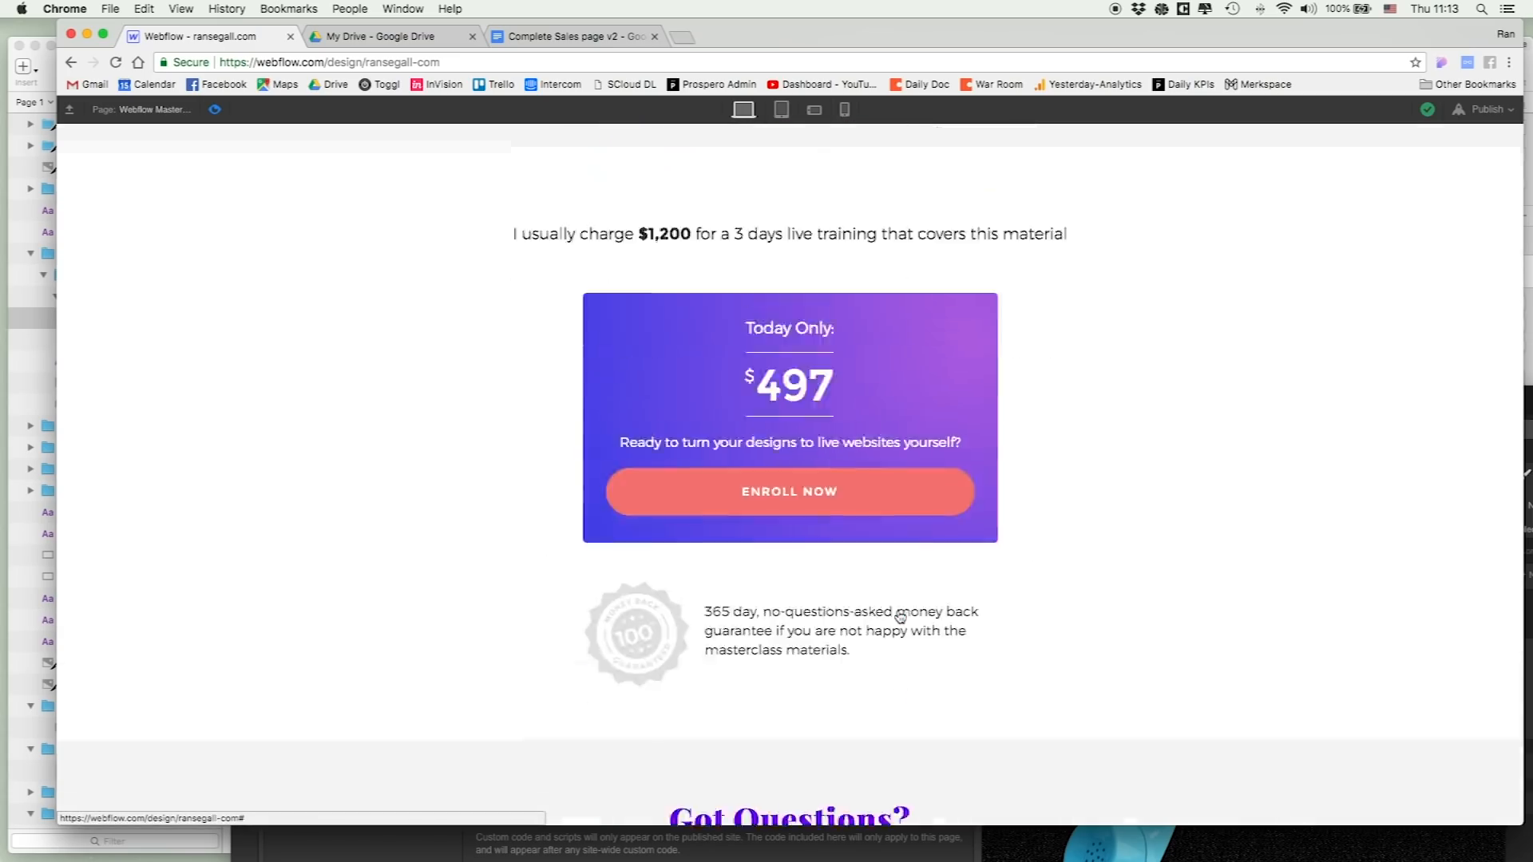
pyautogui.scroll(3)
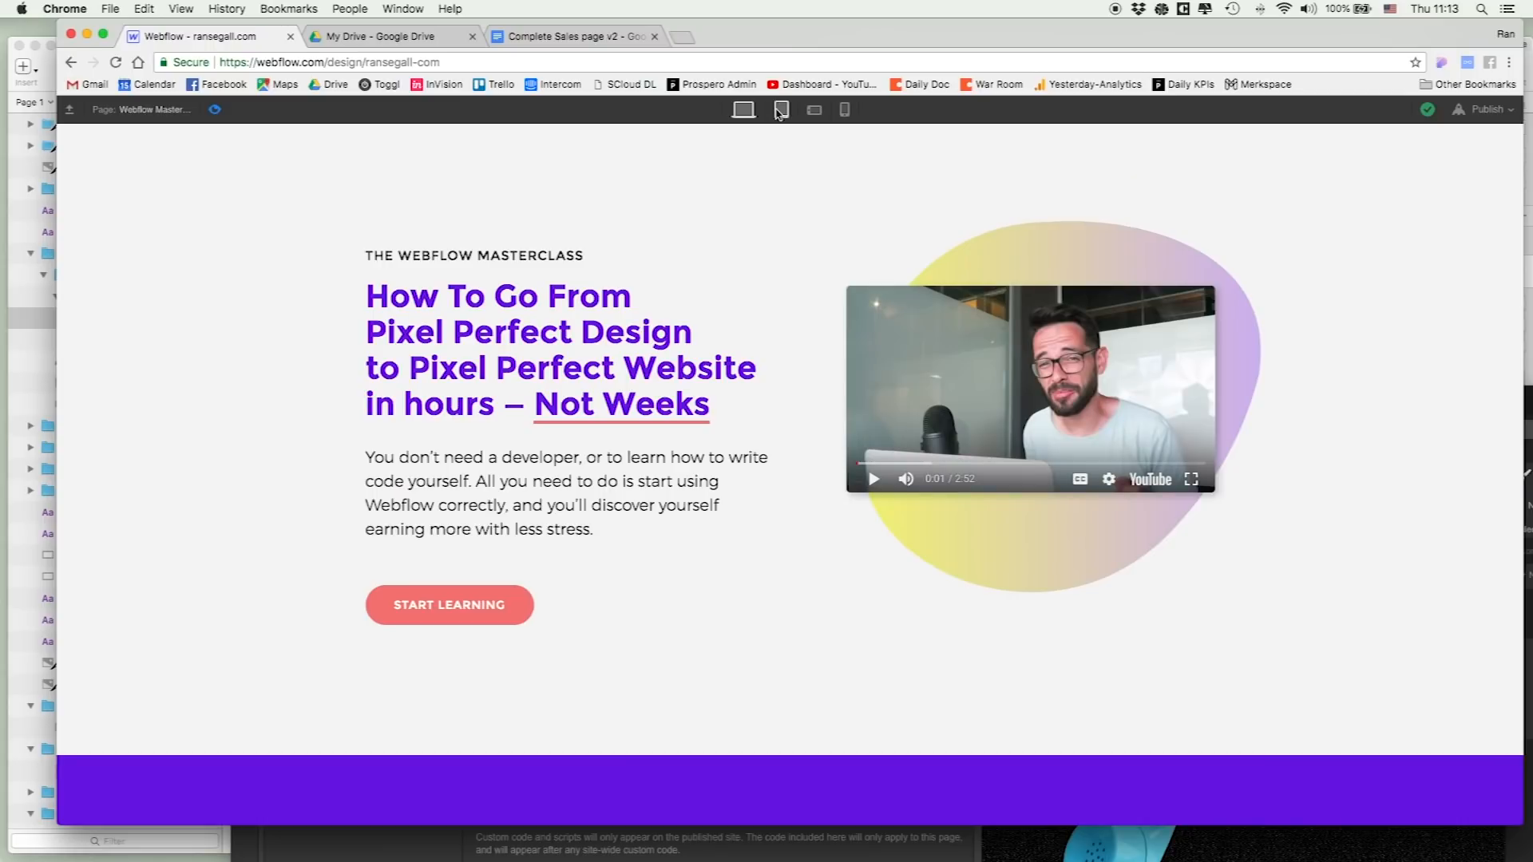
# - Check the hero at phone portrait and landscape widths, then return to desktop editing
pyautogui.click(844, 109)
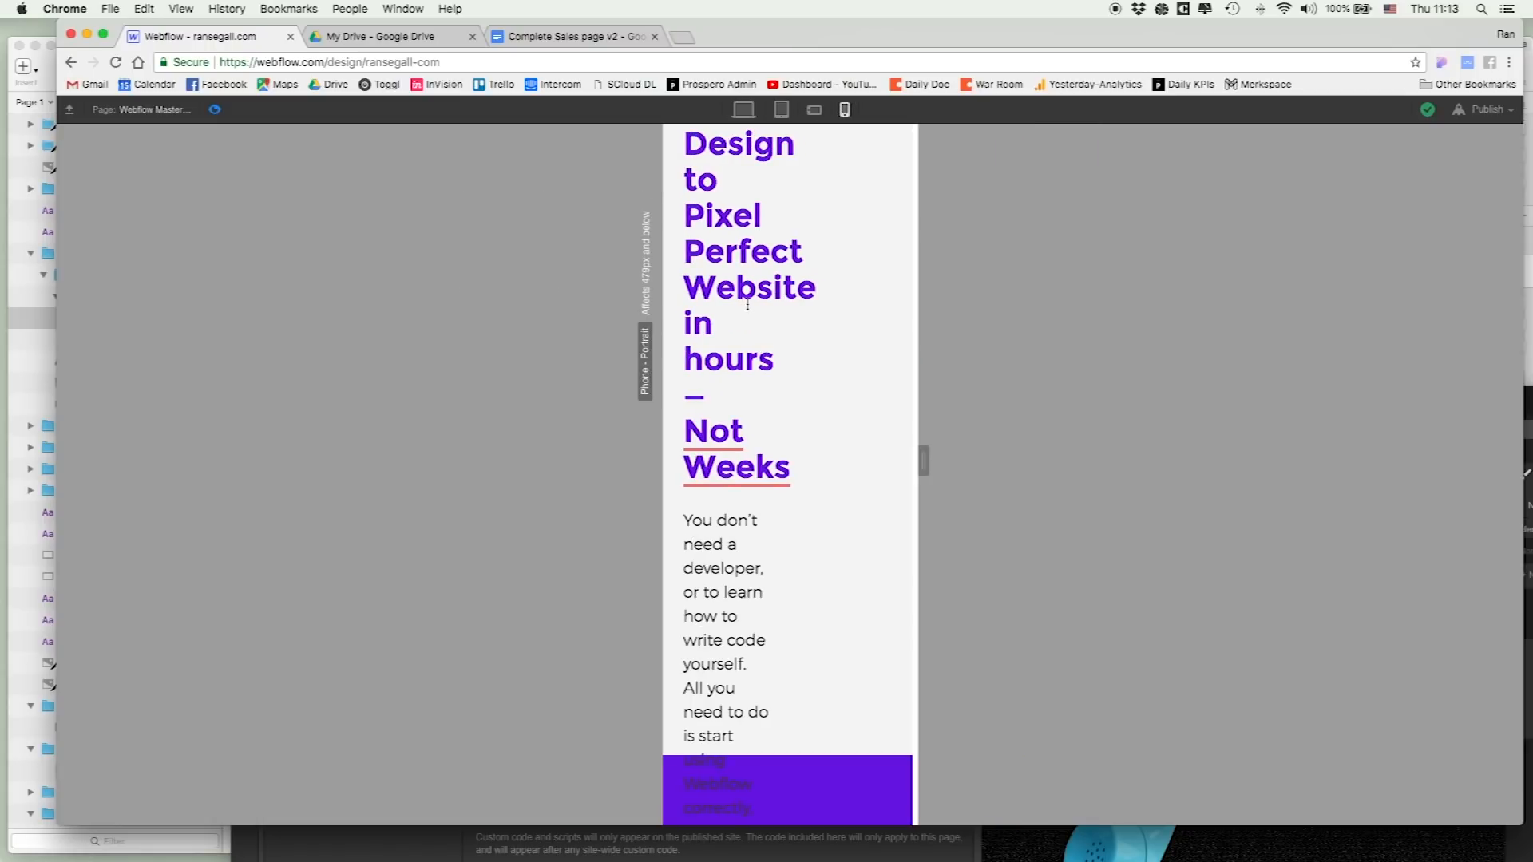
pyautogui.scroll(-3)
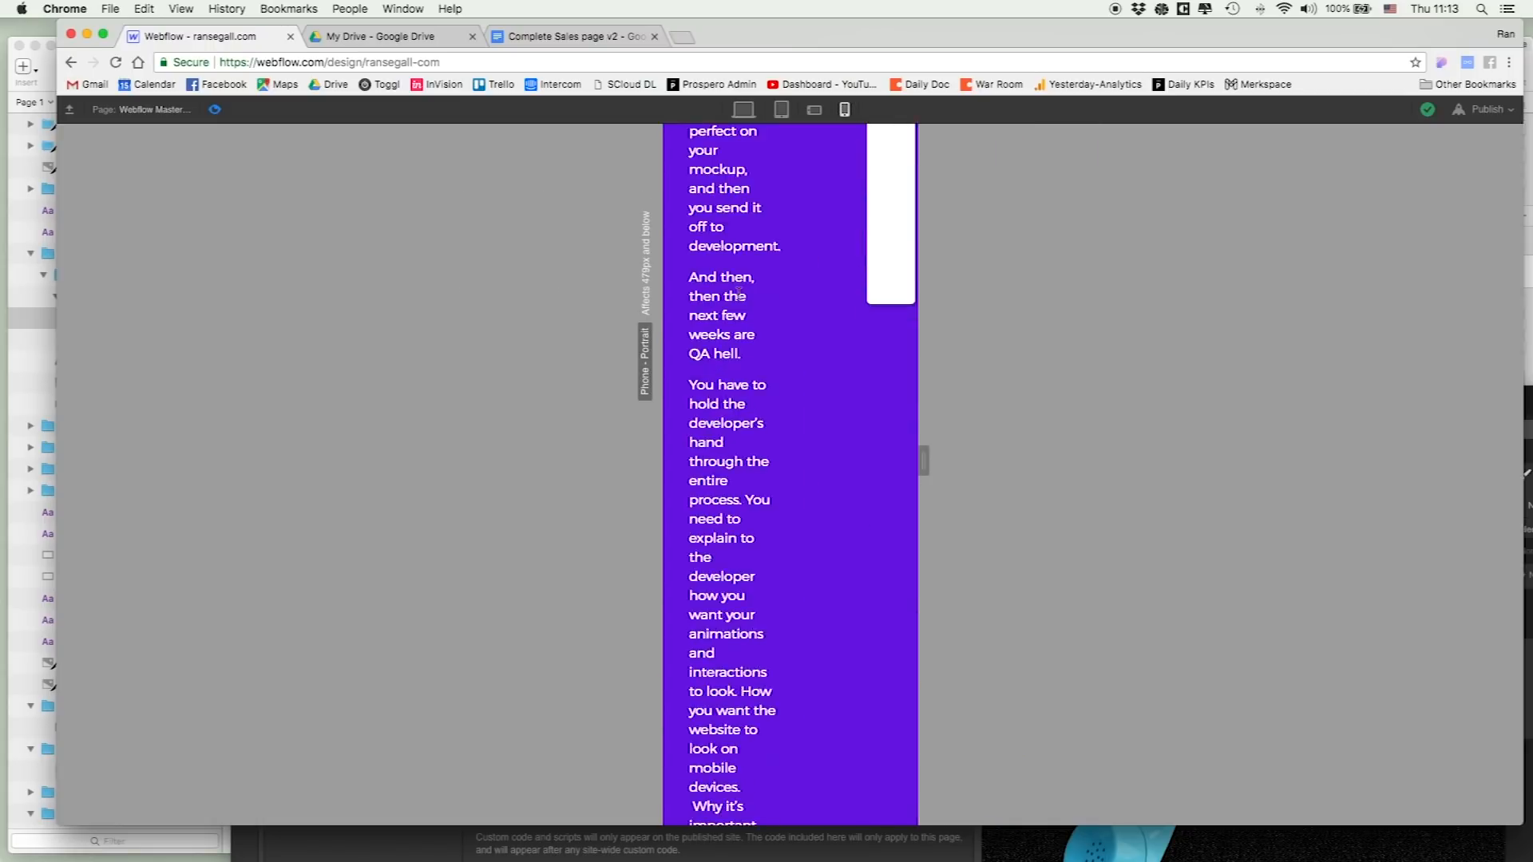
pyautogui.click(781, 109)
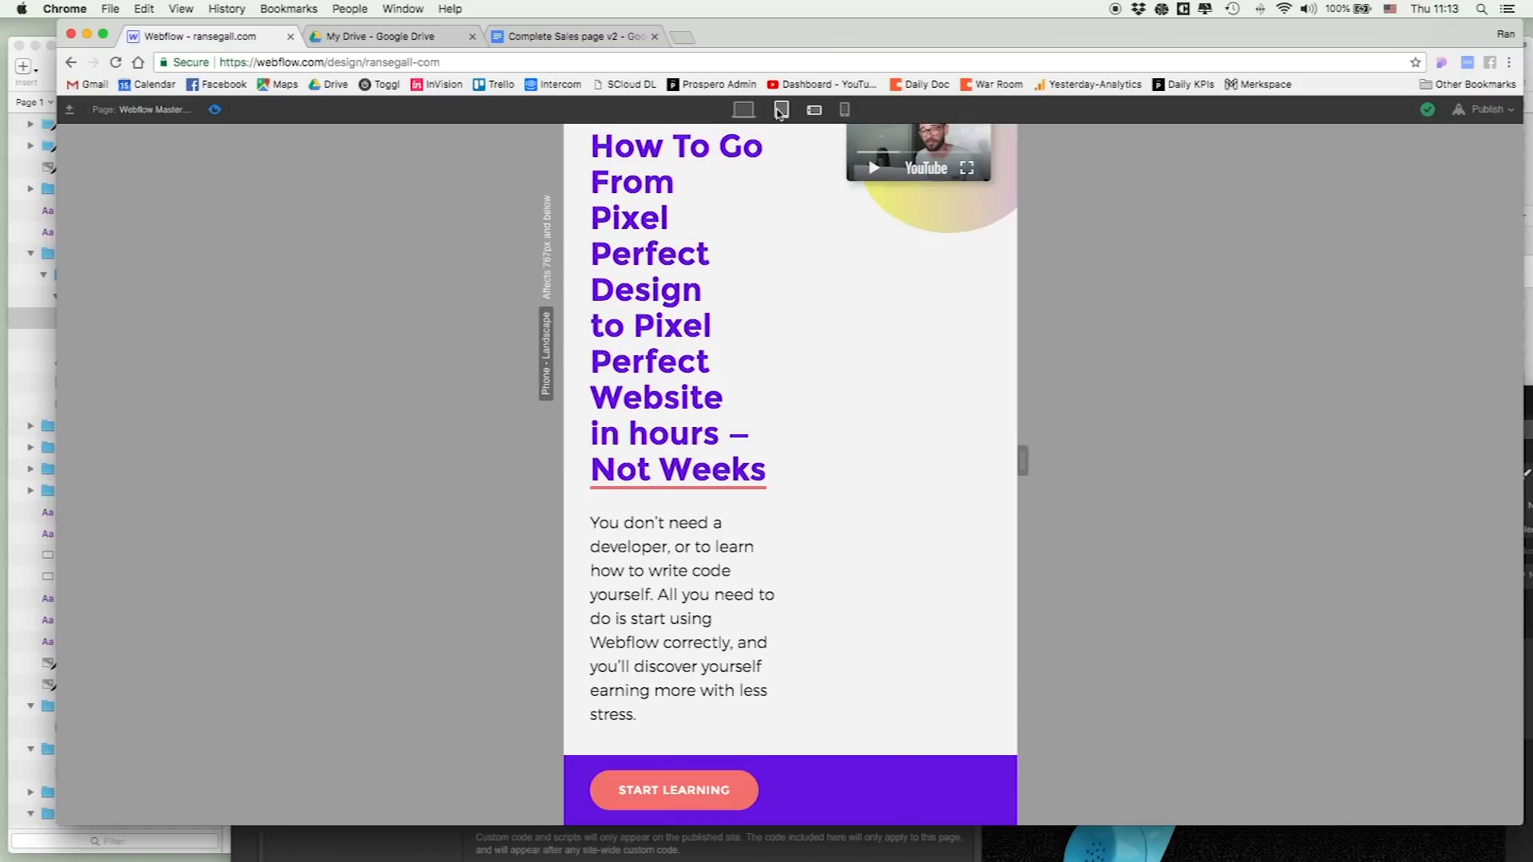
pyautogui.click(742, 109)
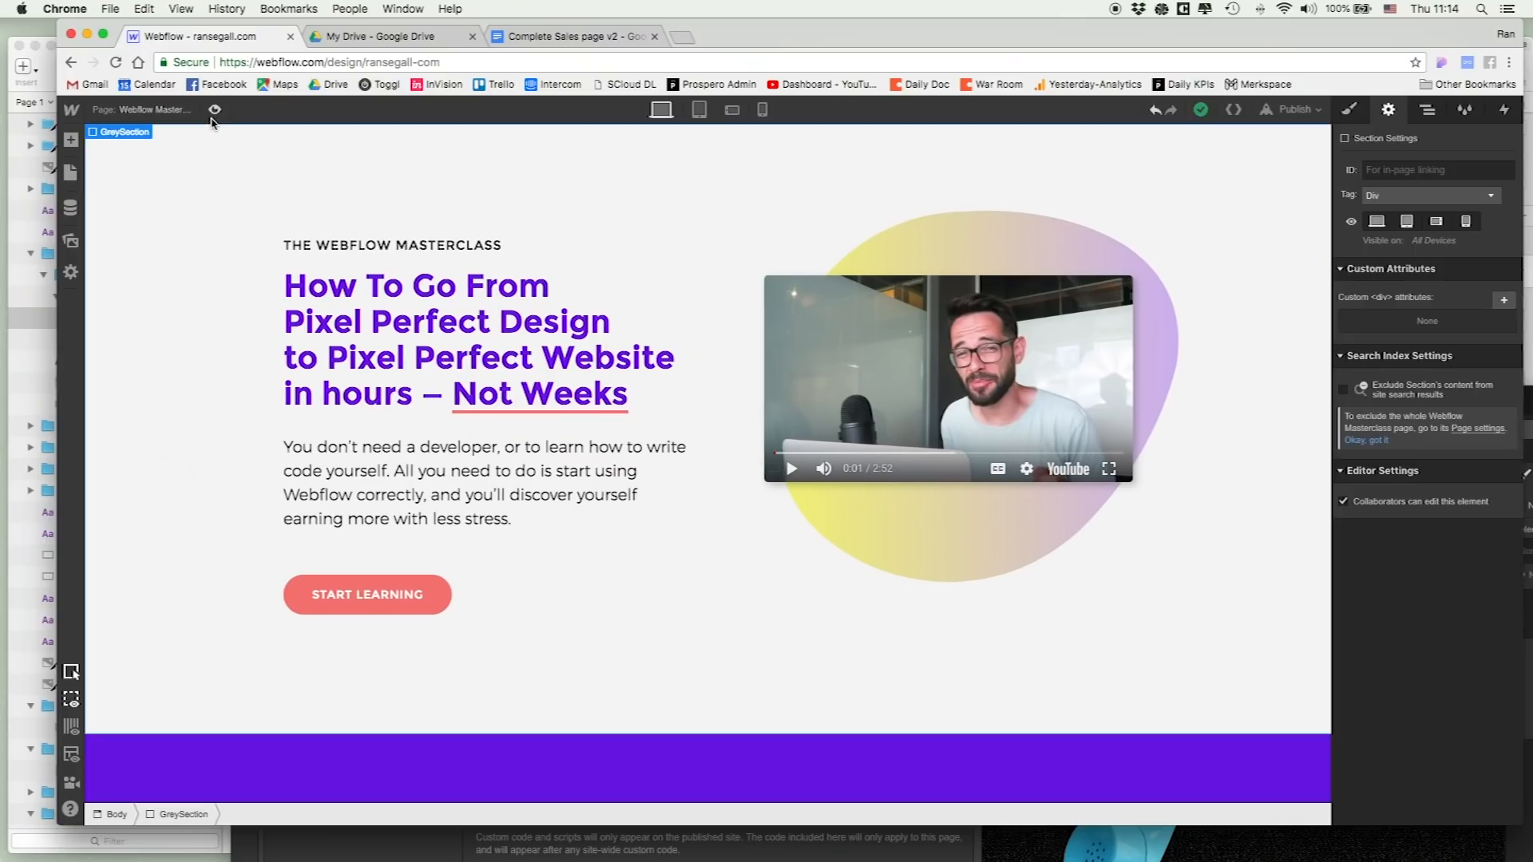
# - Scroll the canvas down through the story and testimonials sections
pyautogui.scroll(-3)
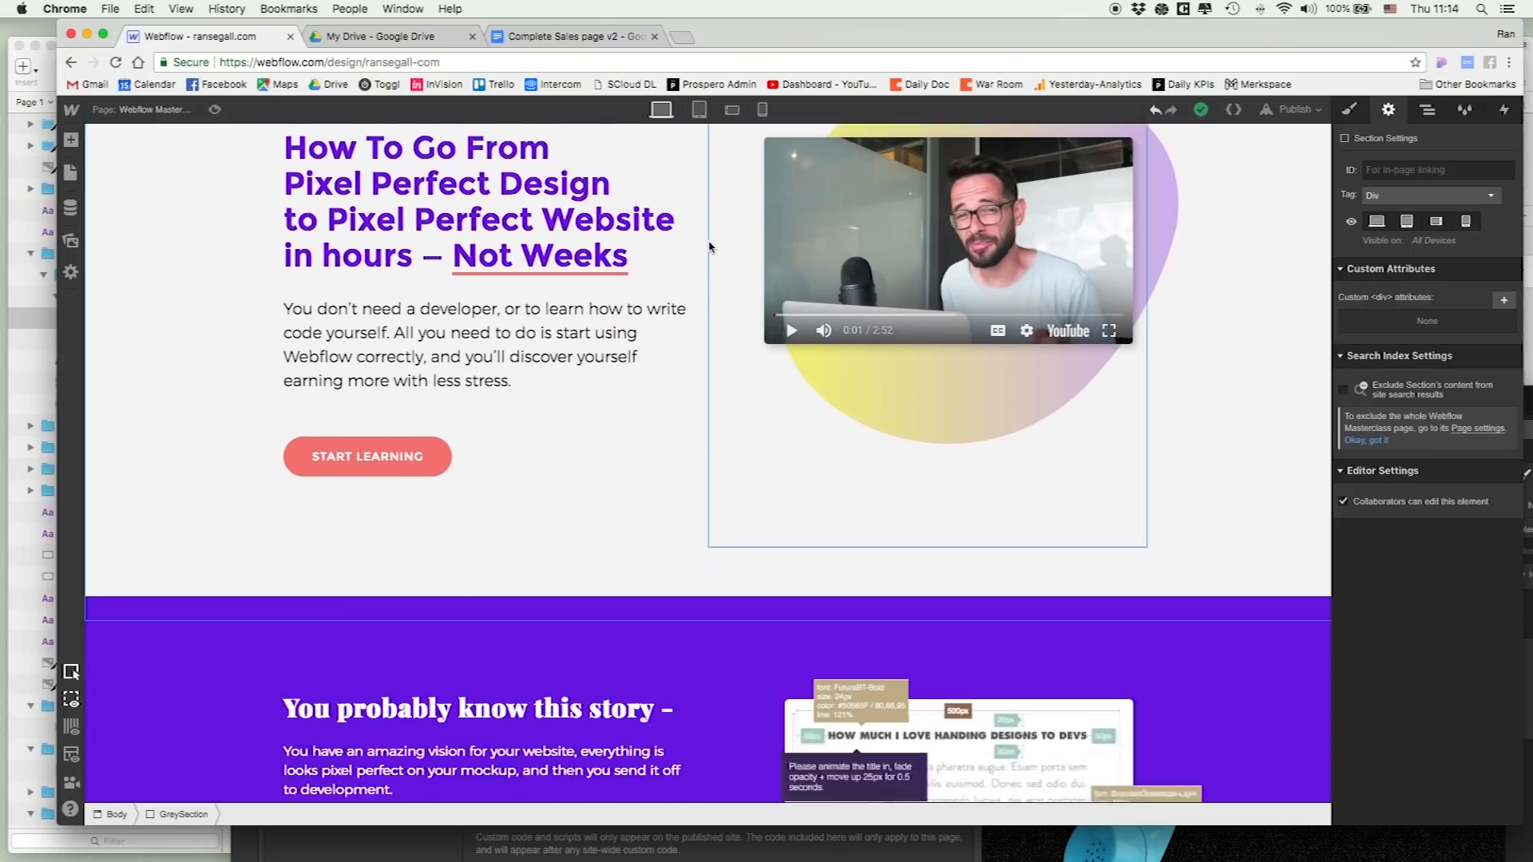
pyautogui.scroll(-3)
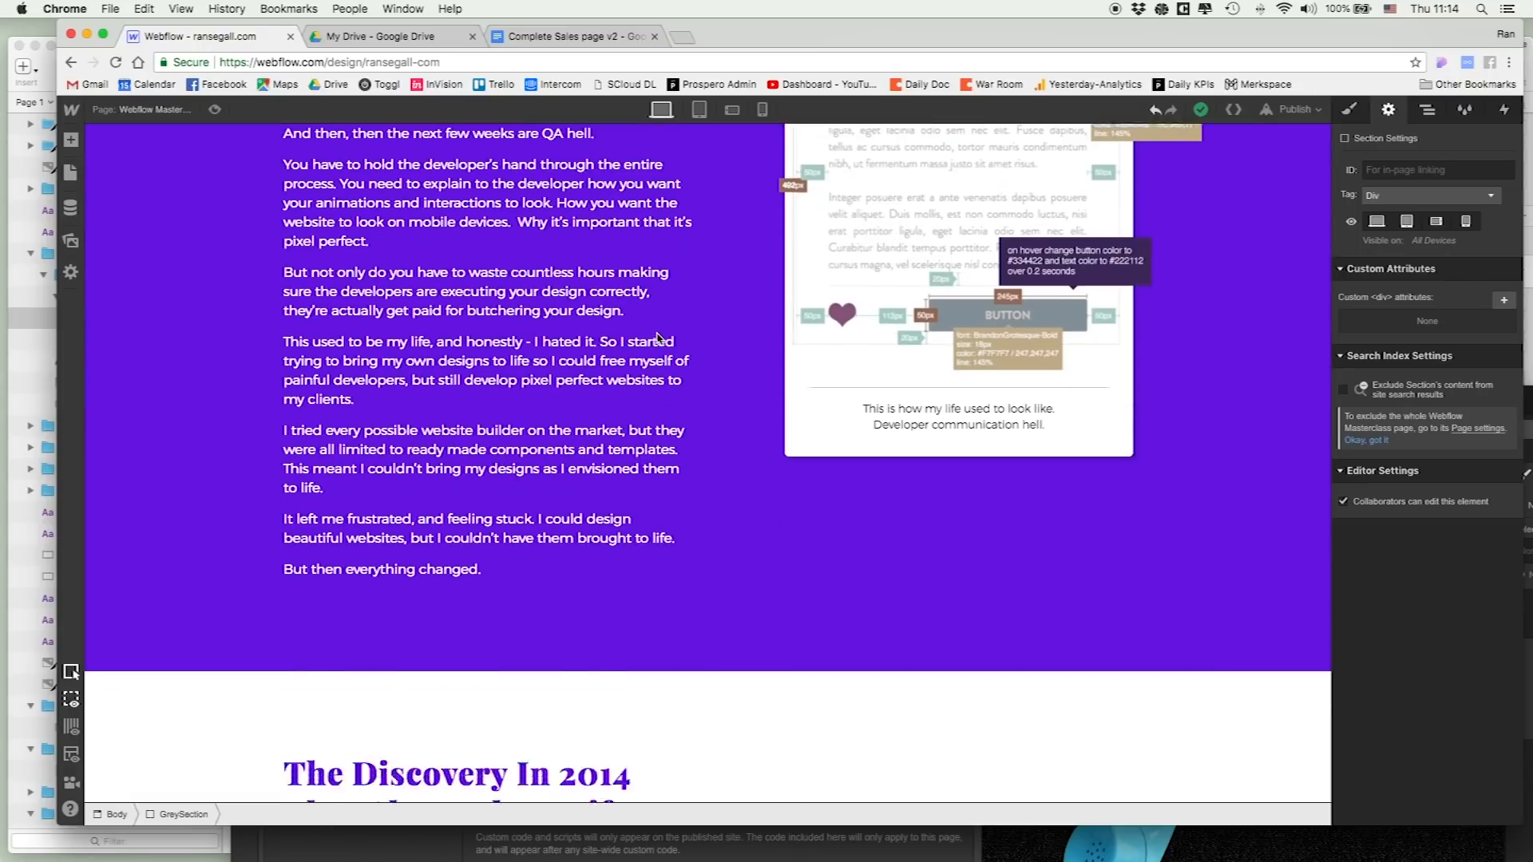
pyautogui.scroll(3)
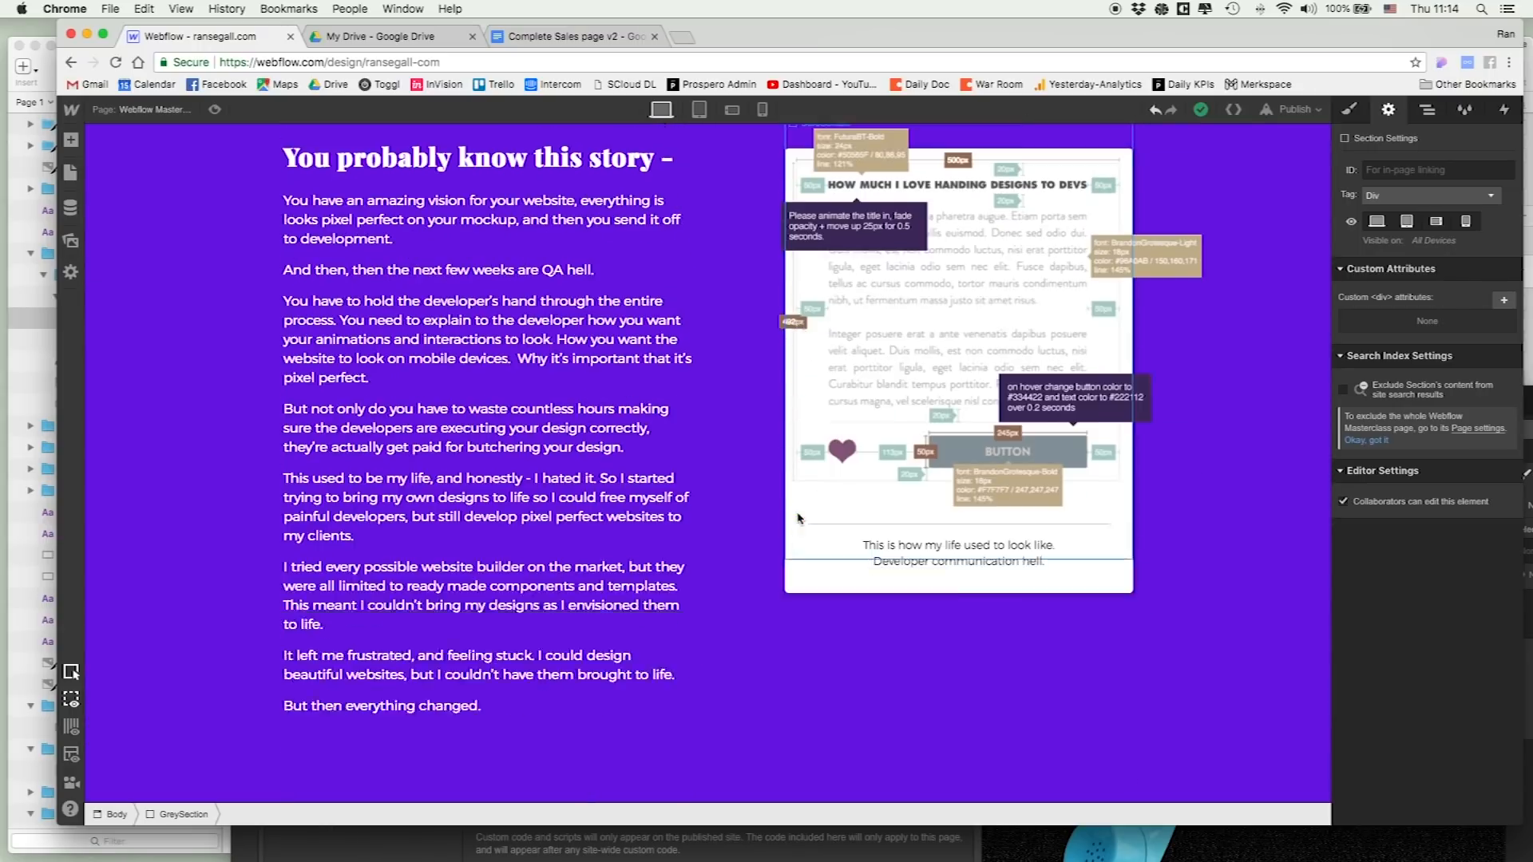
pyautogui.scroll(-3)
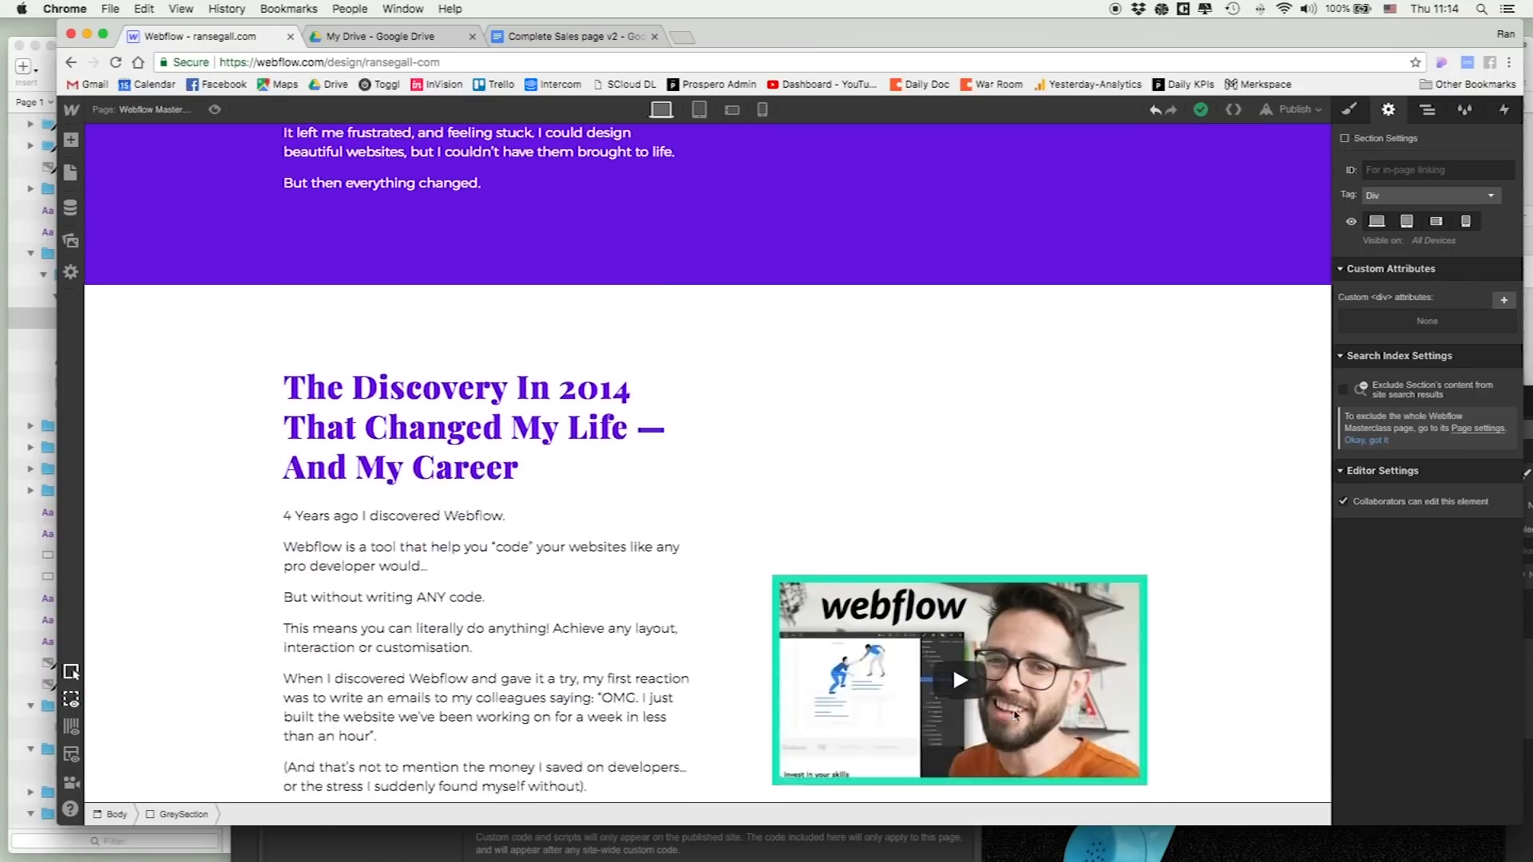
pyautogui.scroll(-3)
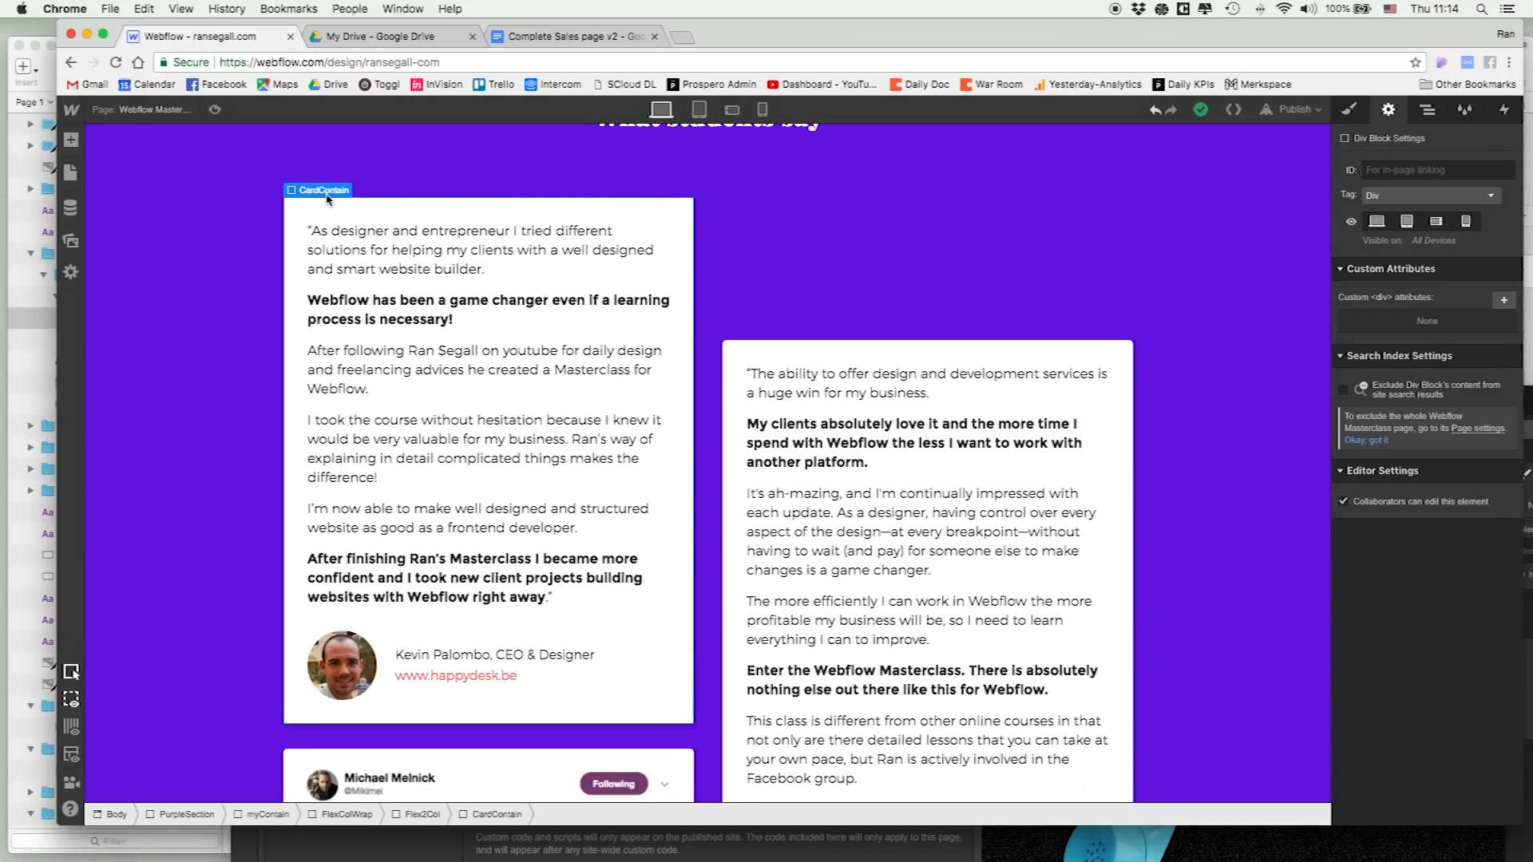
# - Select the first testimonial card, scroll past bonuses and pricing, and show the Navigator outline
pyautogui.click(925, 382)
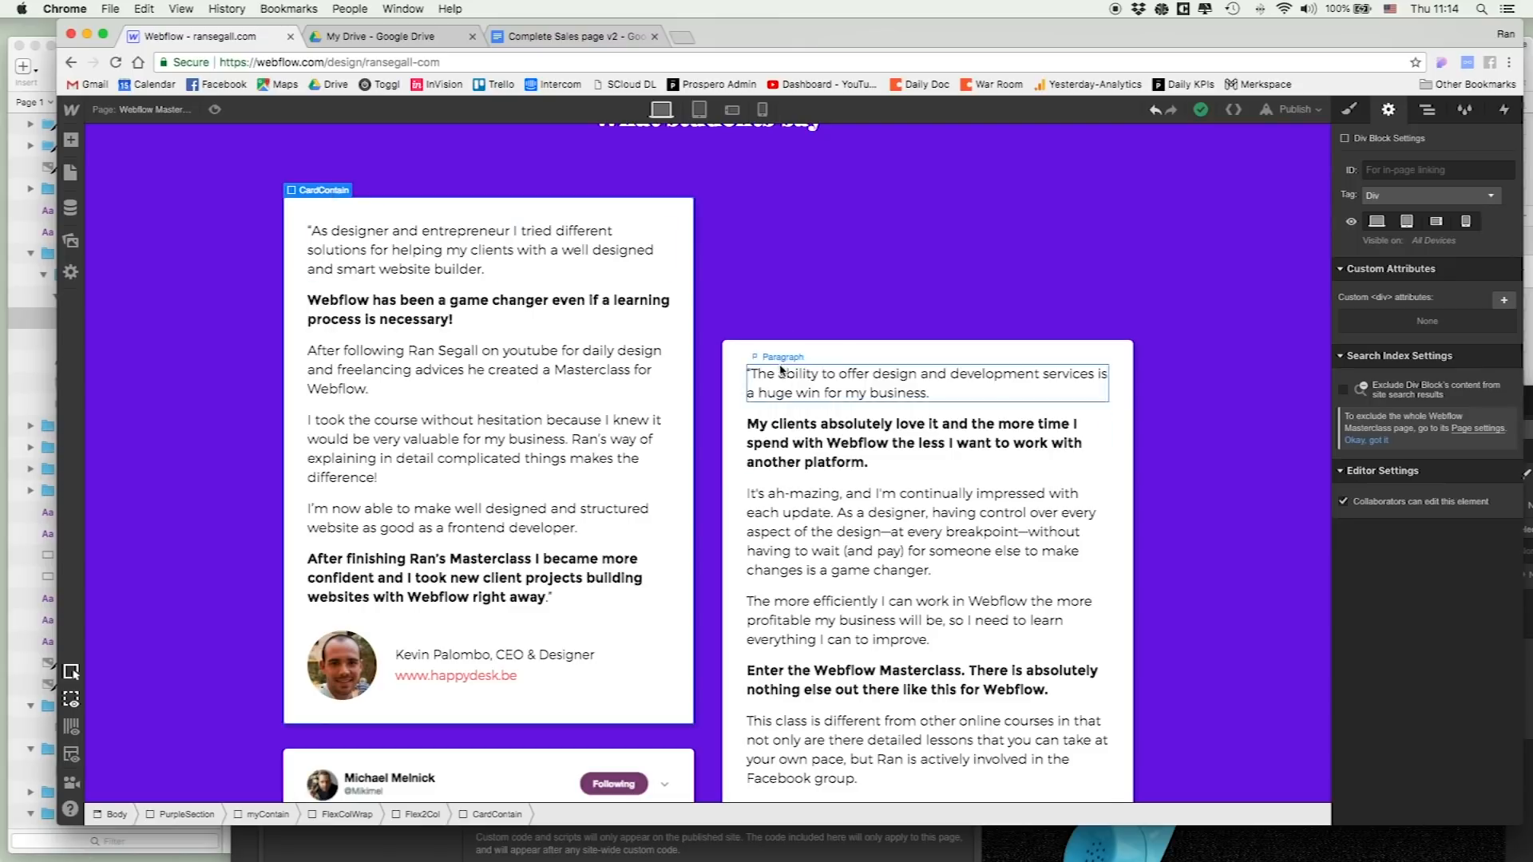
pyautogui.scroll(-3)
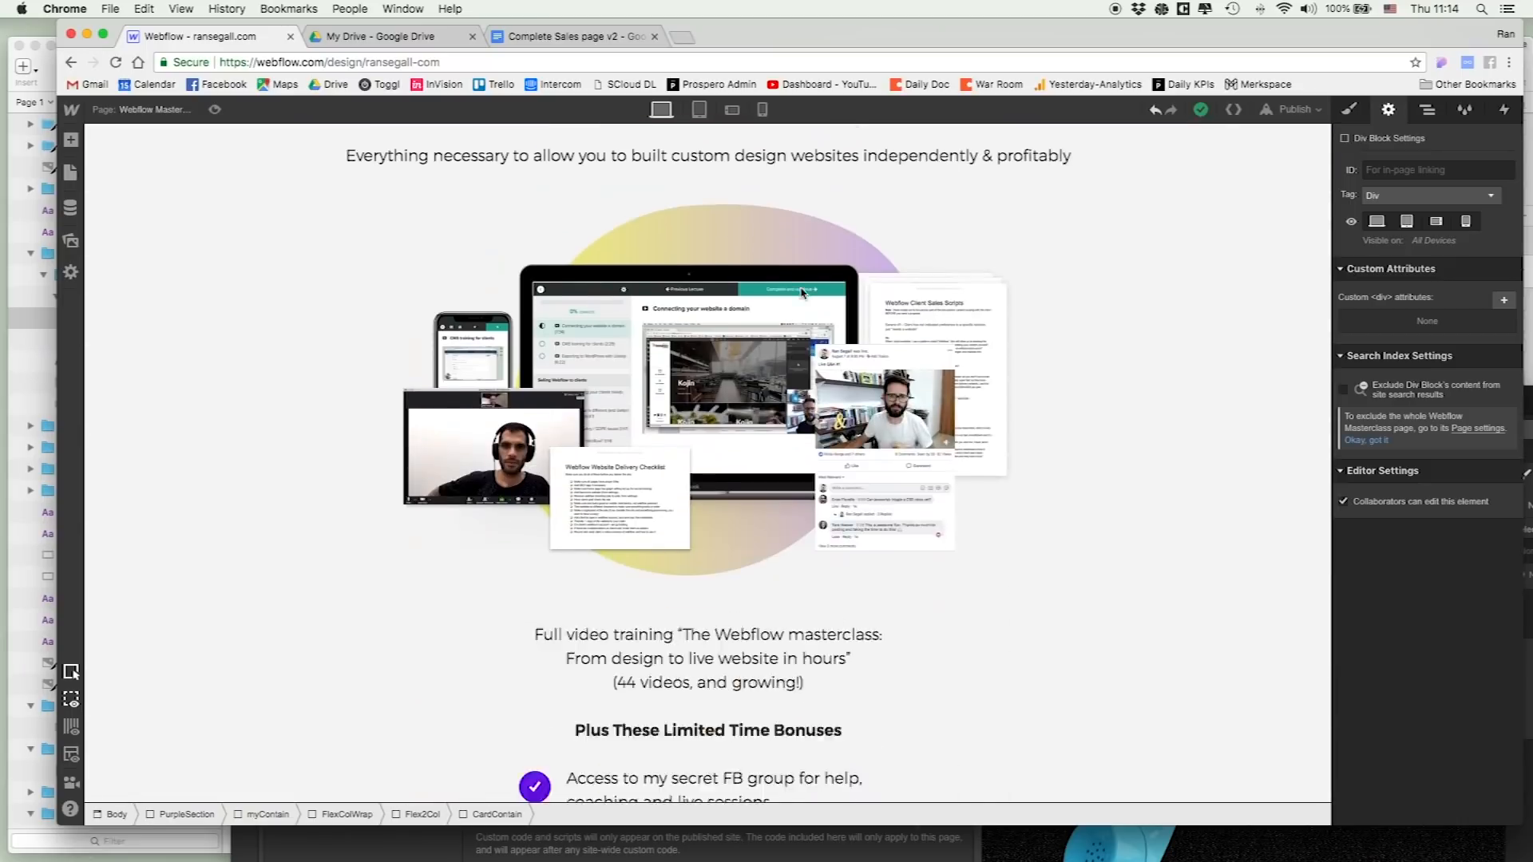
pyautogui.scroll(-3)
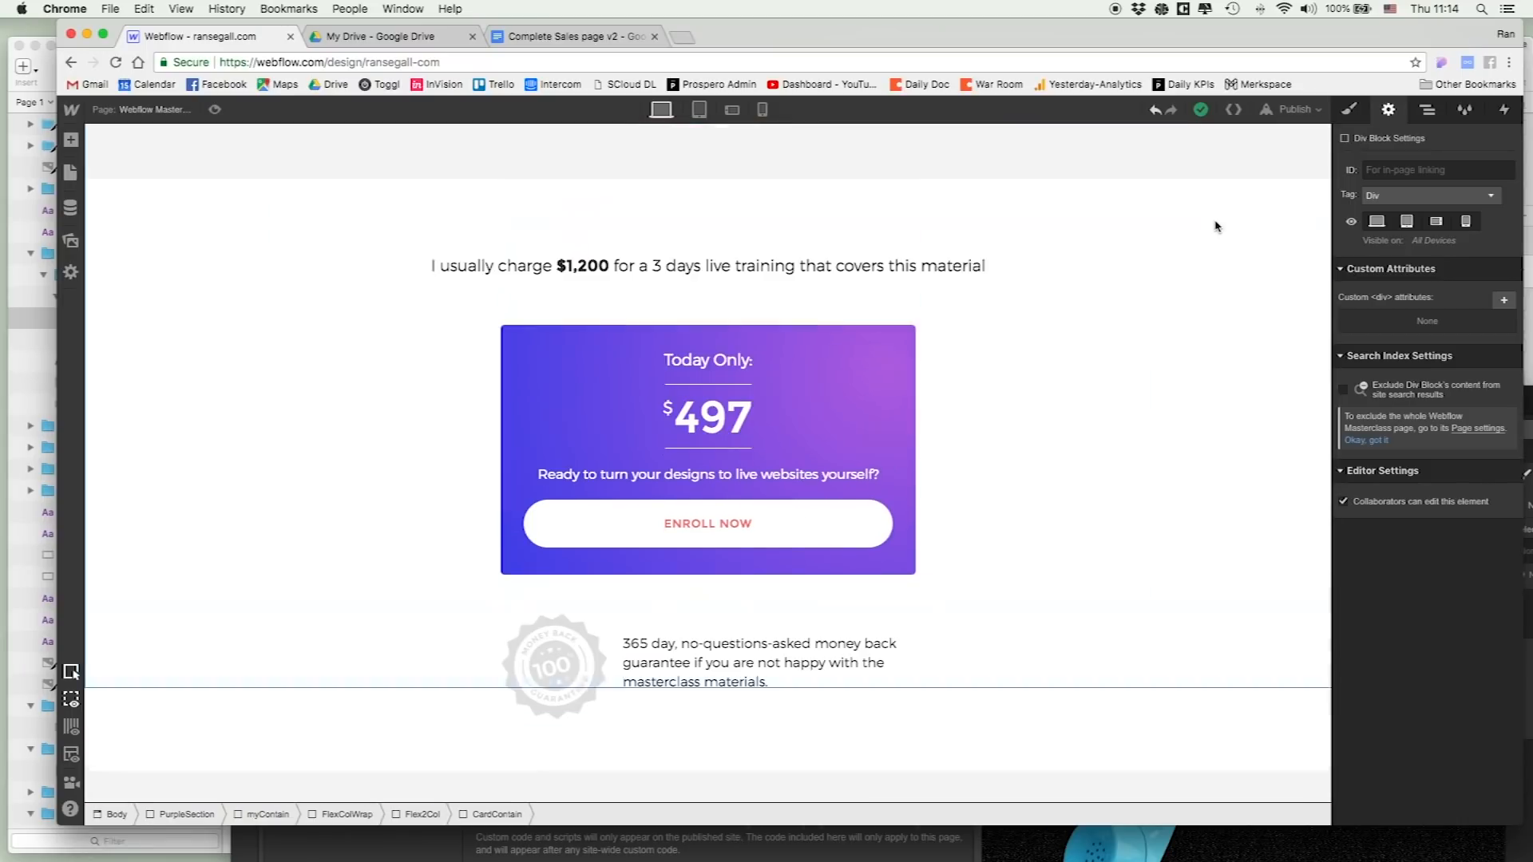
pyautogui.click(1427, 108)
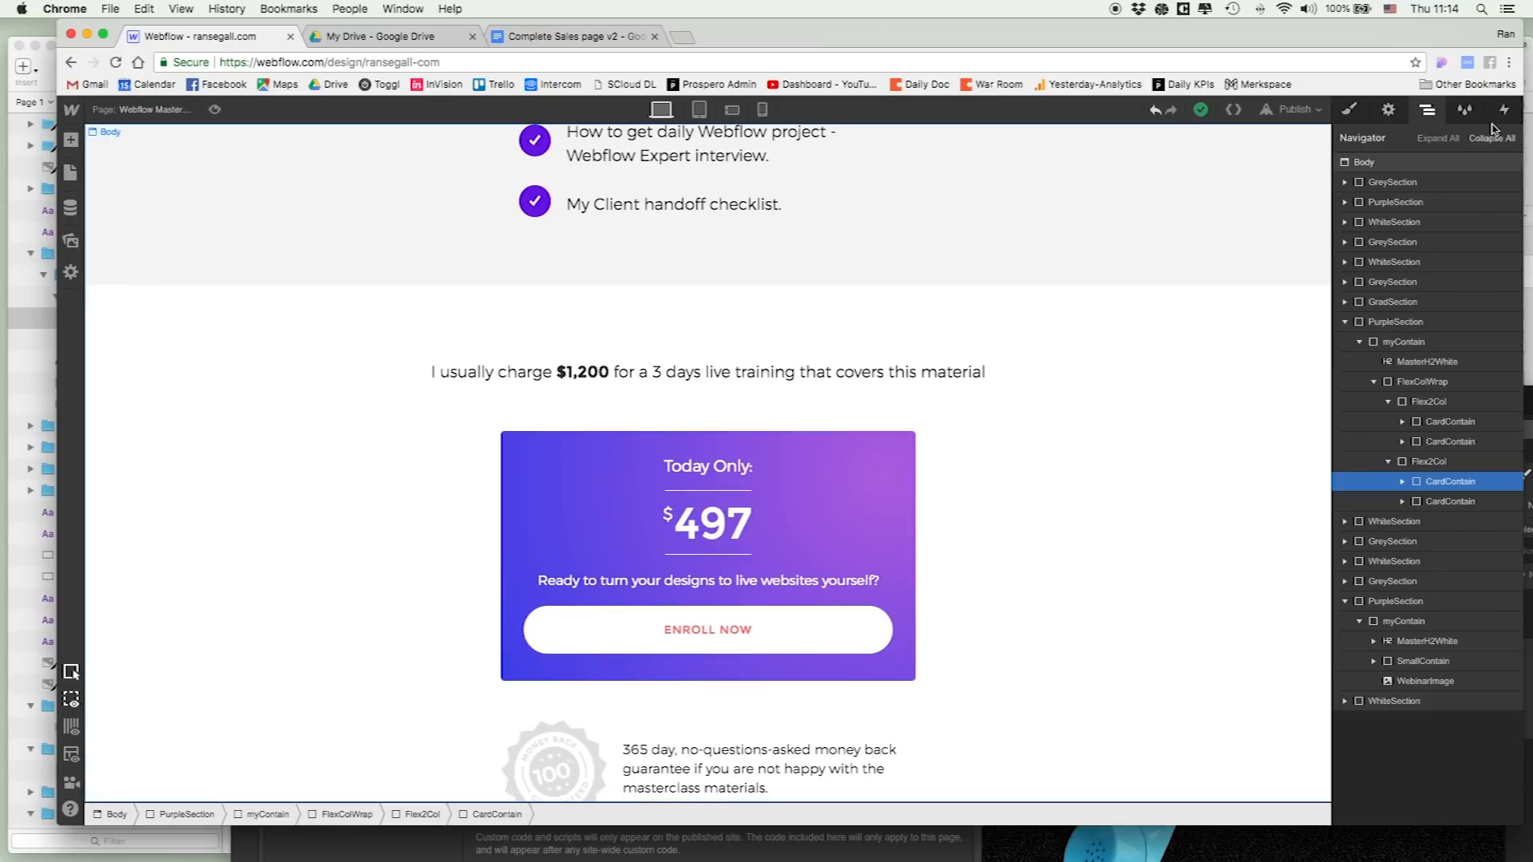
# - Collapse all Navigator branches and scroll the canvas back up to the hero
pyautogui.click(1490, 138)
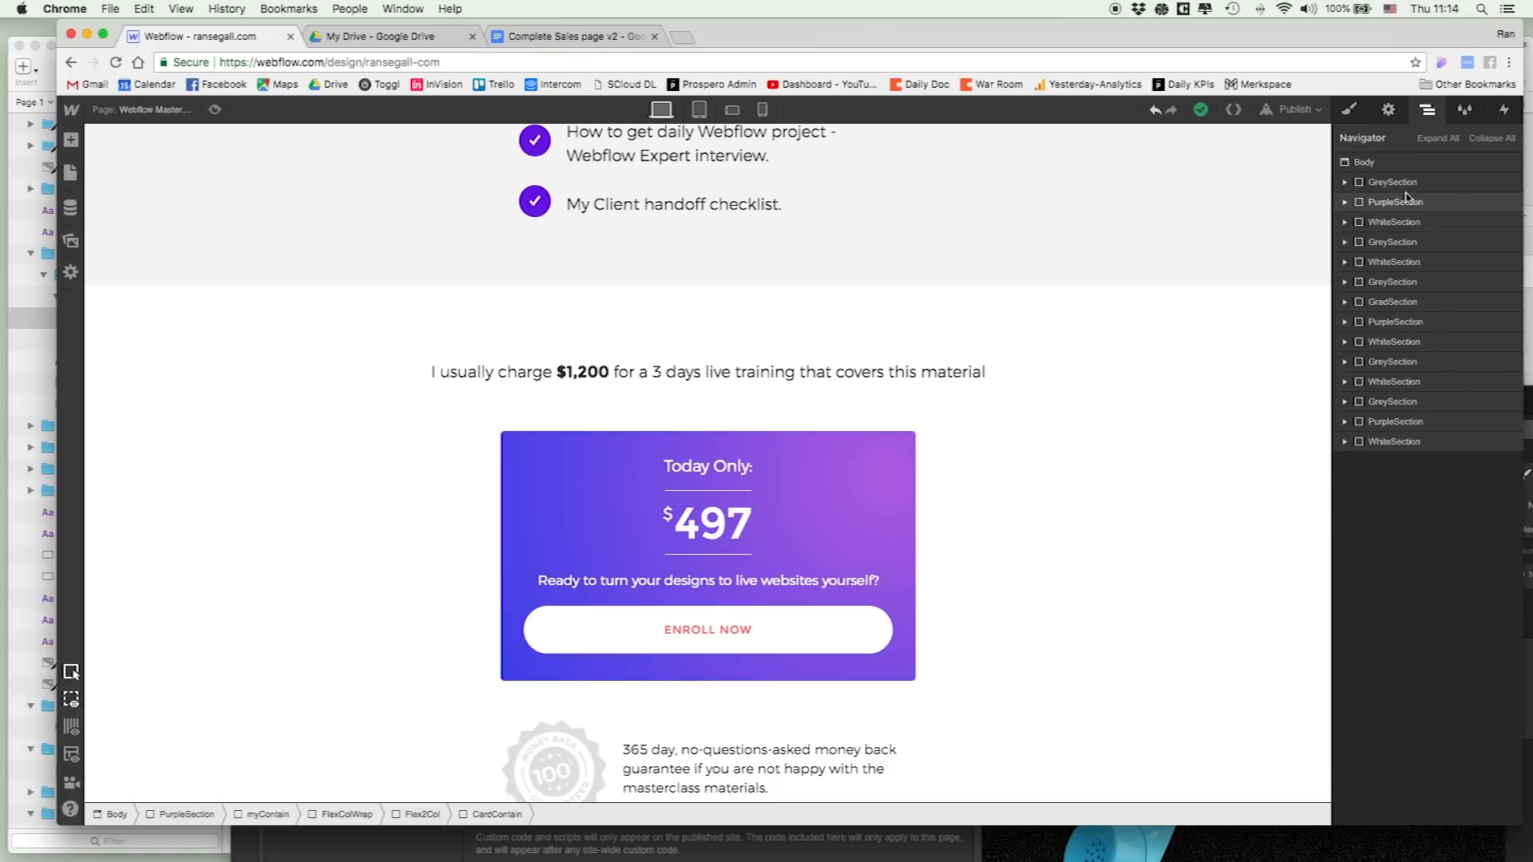
pyautogui.moveTo(1392, 182)
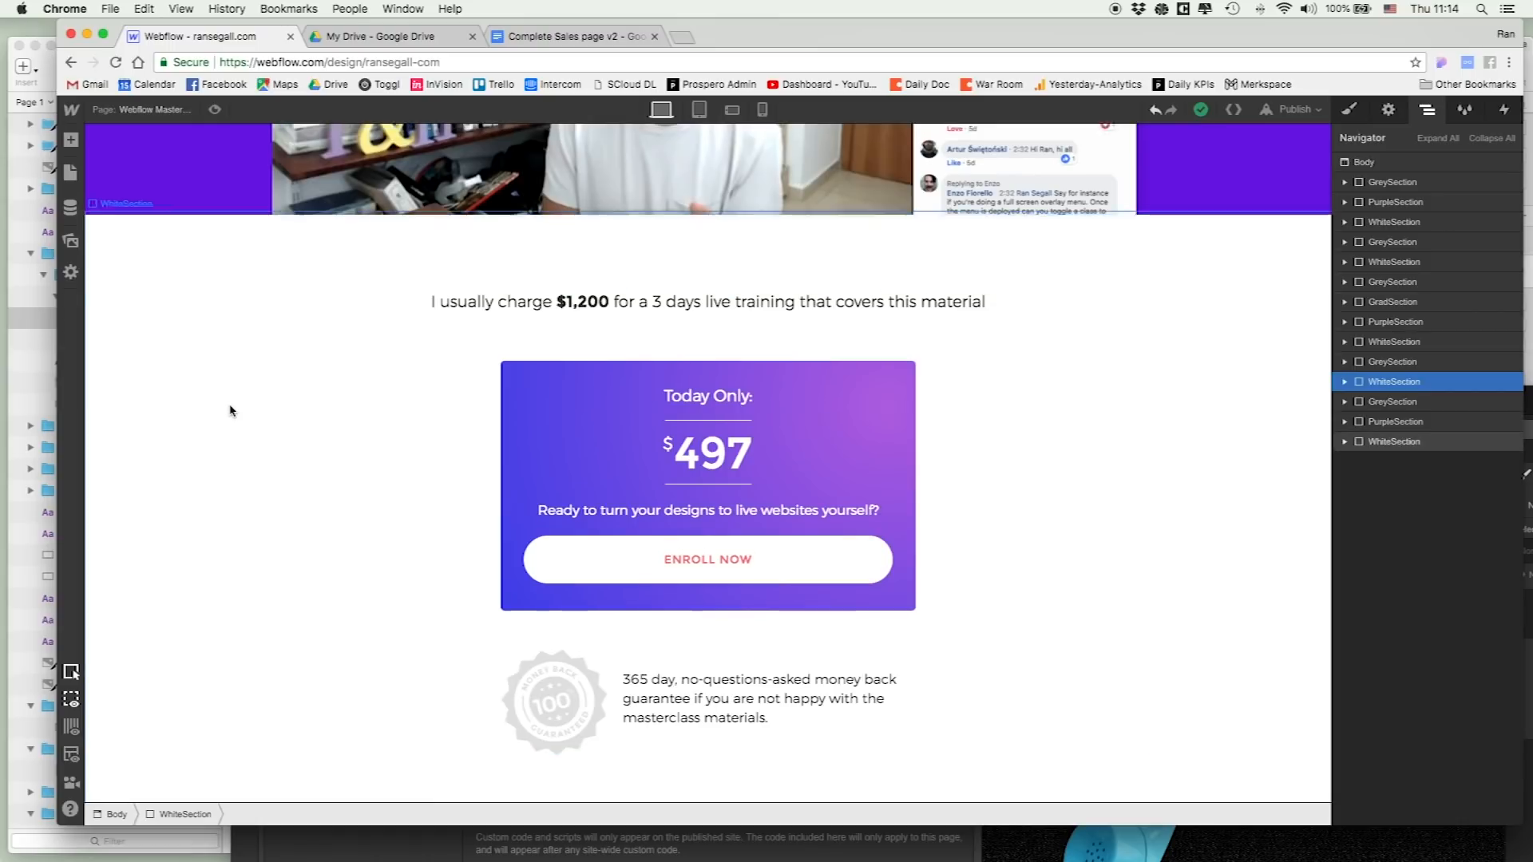
pyautogui.scroll(3)
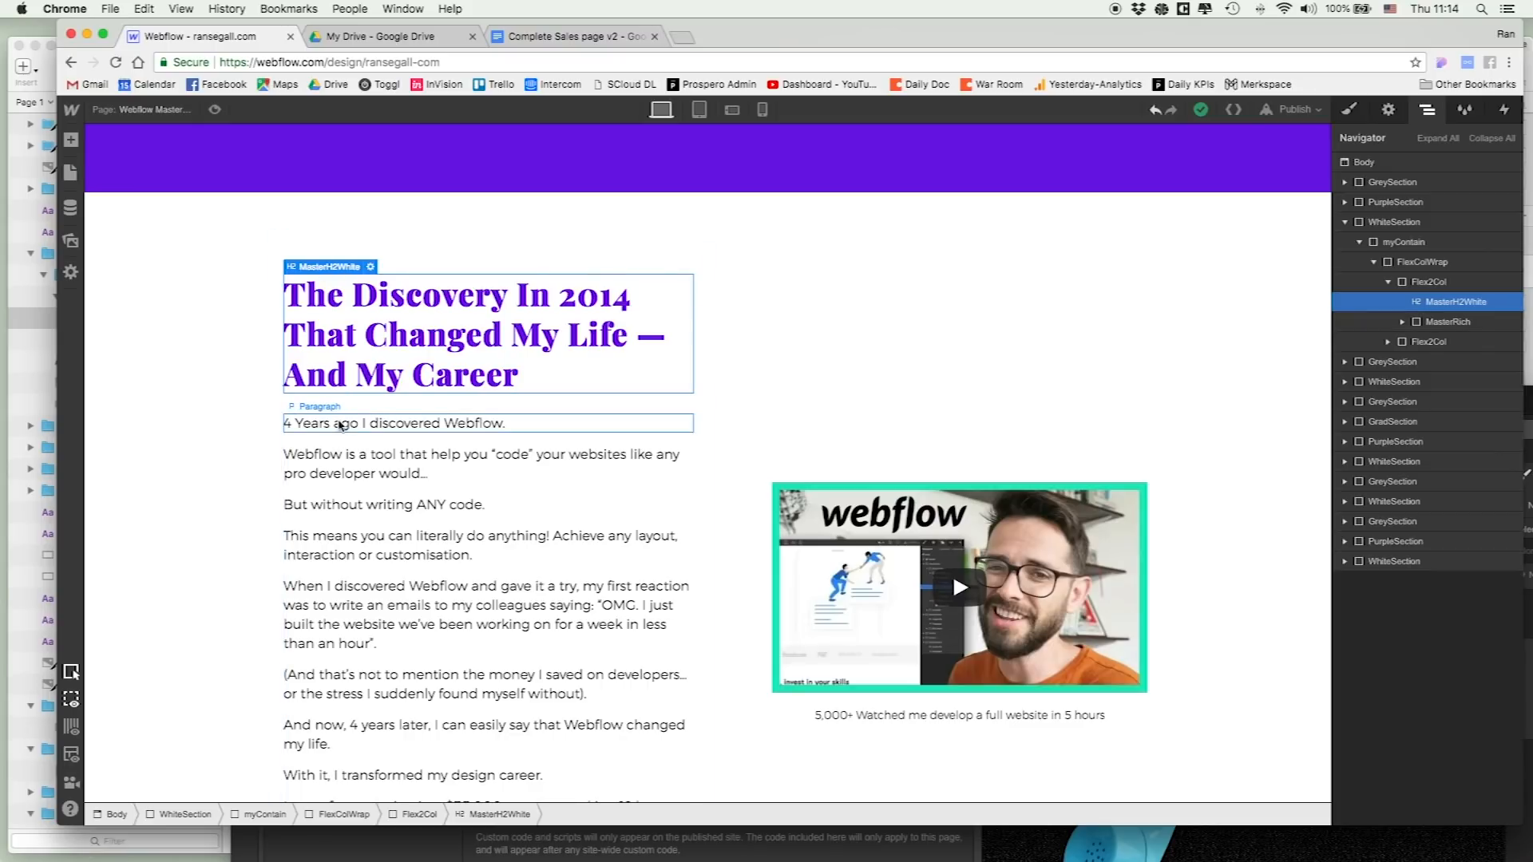
pyautogui.scroll(3)
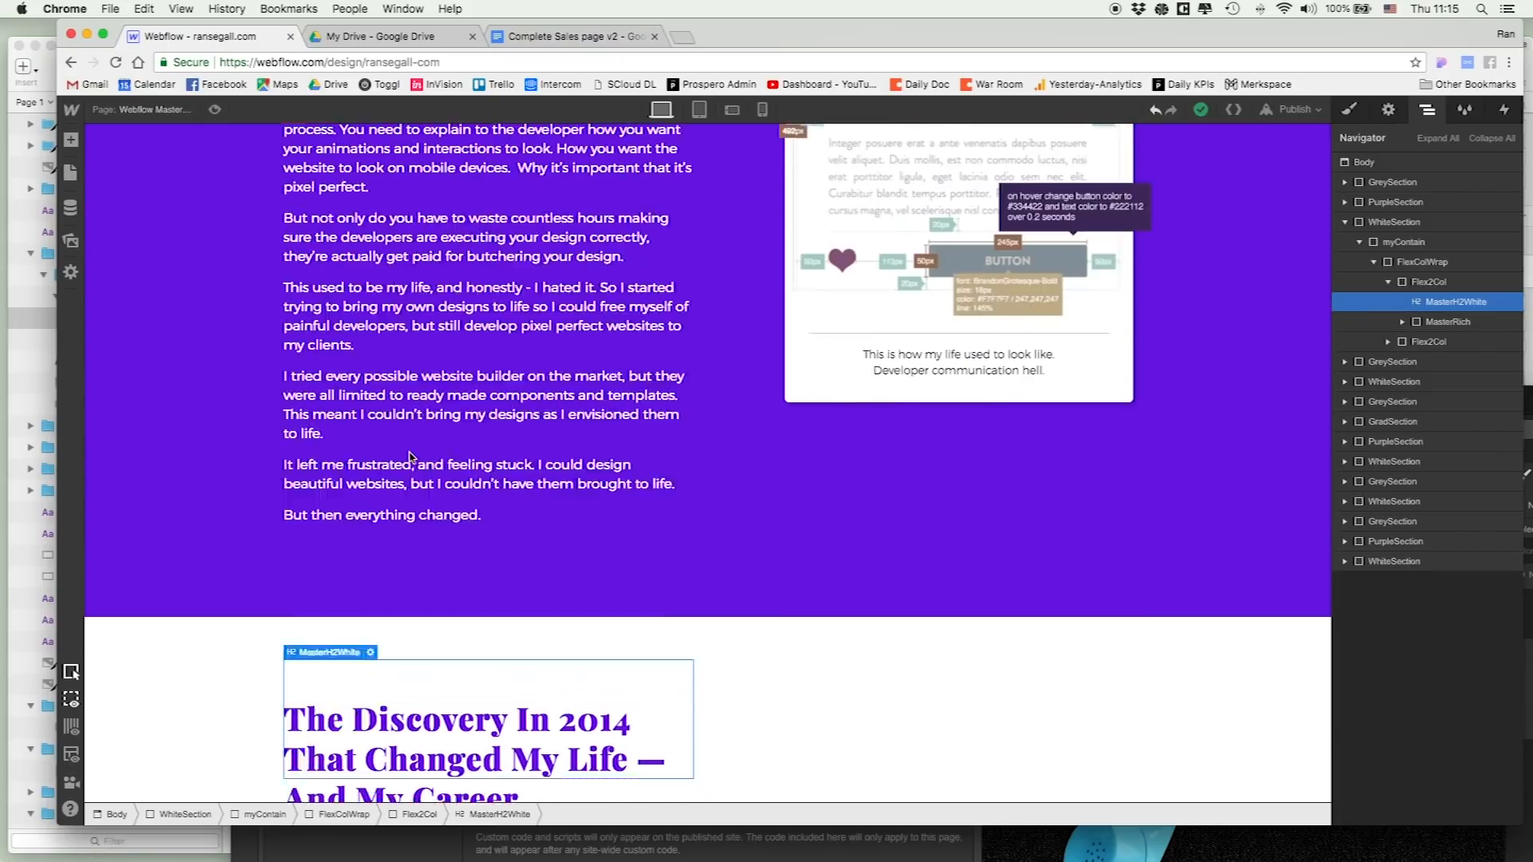
pyautogui.scroll(3)
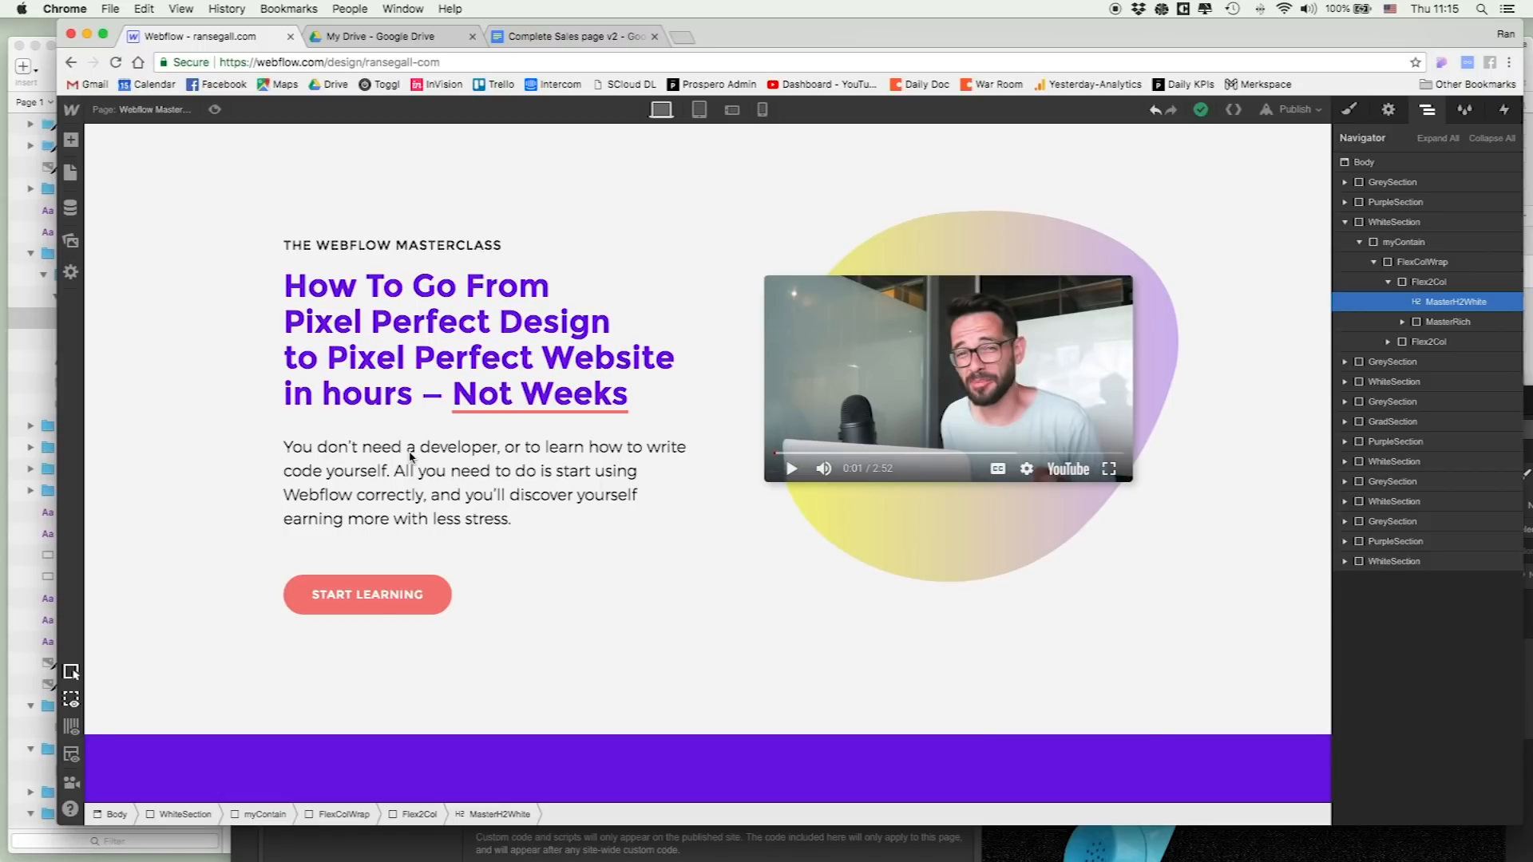